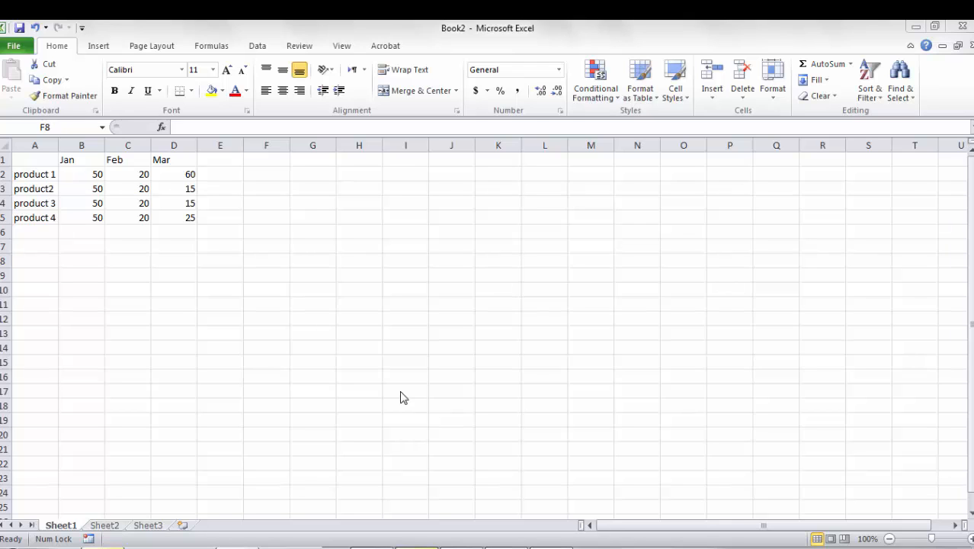
mouse_move(29, 168)
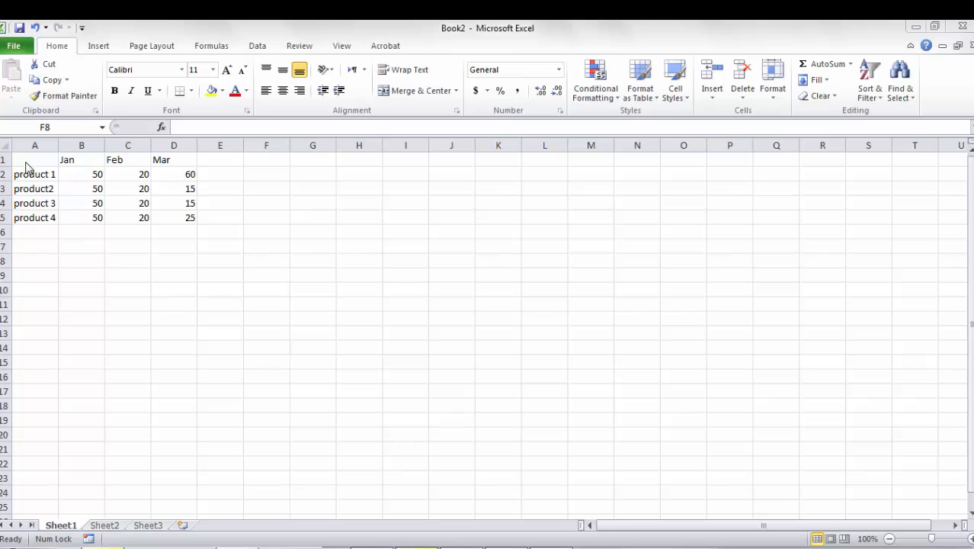
Step: Select the whole product/month table in A1:D5
click(265, 261)
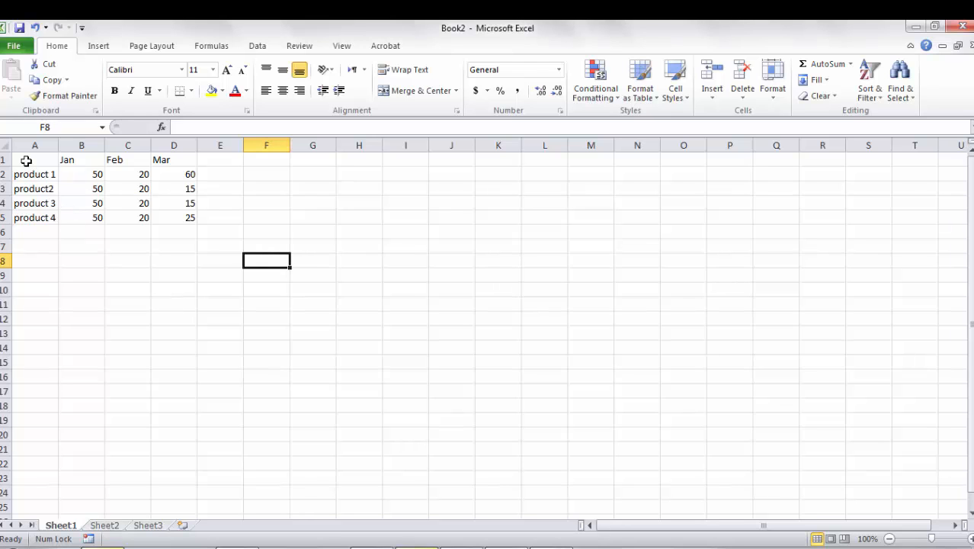
drag(34, 160, 174, 189)
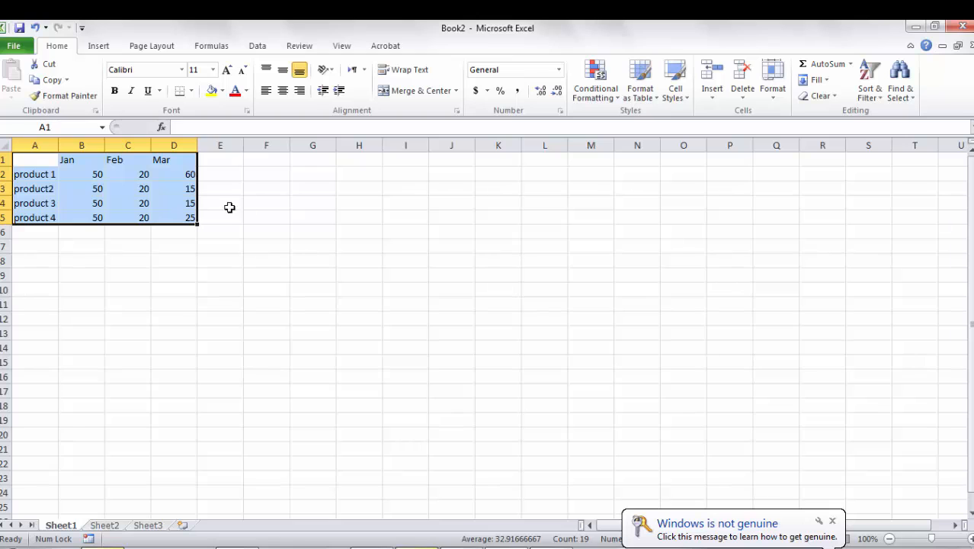
mouse_move(276, 241)
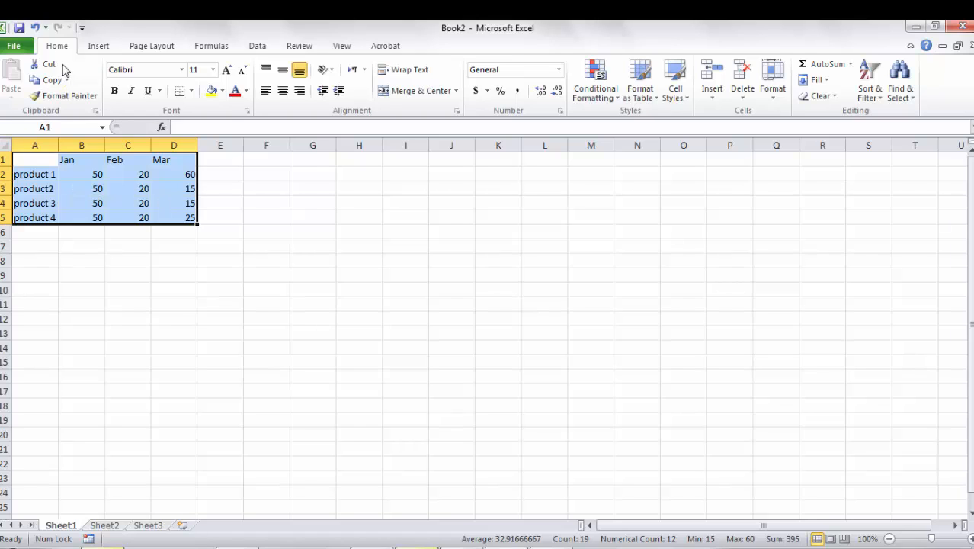
mouse_move(47, 64)
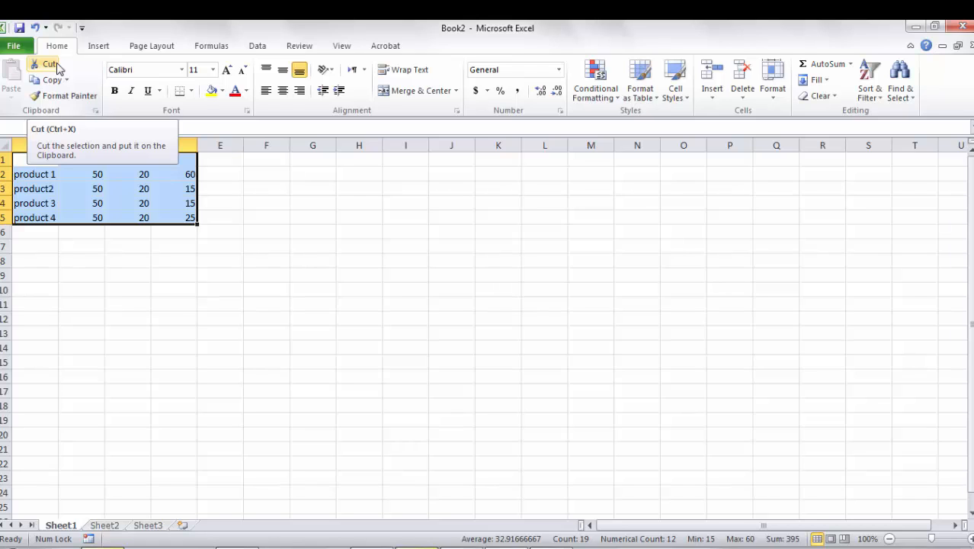
Step: Cut the A1:D5 table and choose F8 as its new location
click(47, 64)
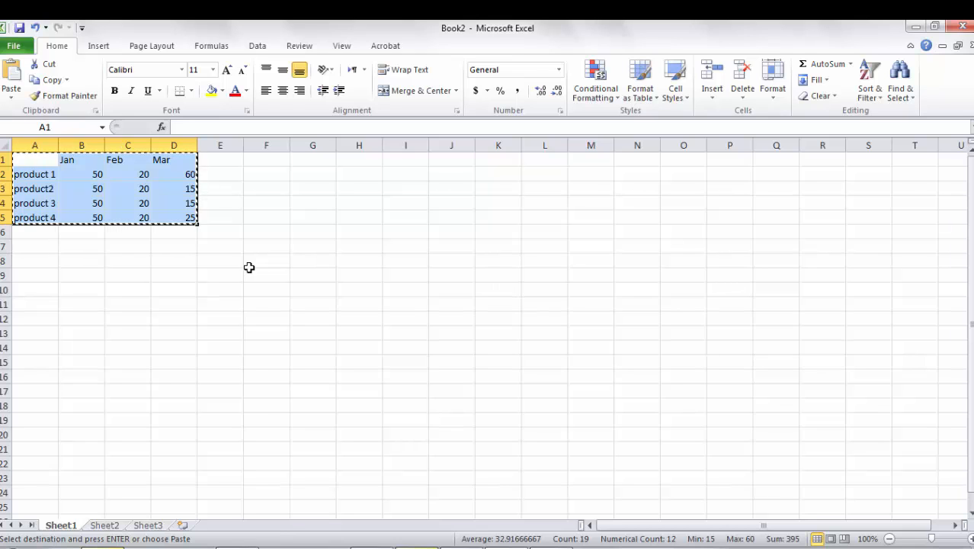
mouse_move(264, 259)
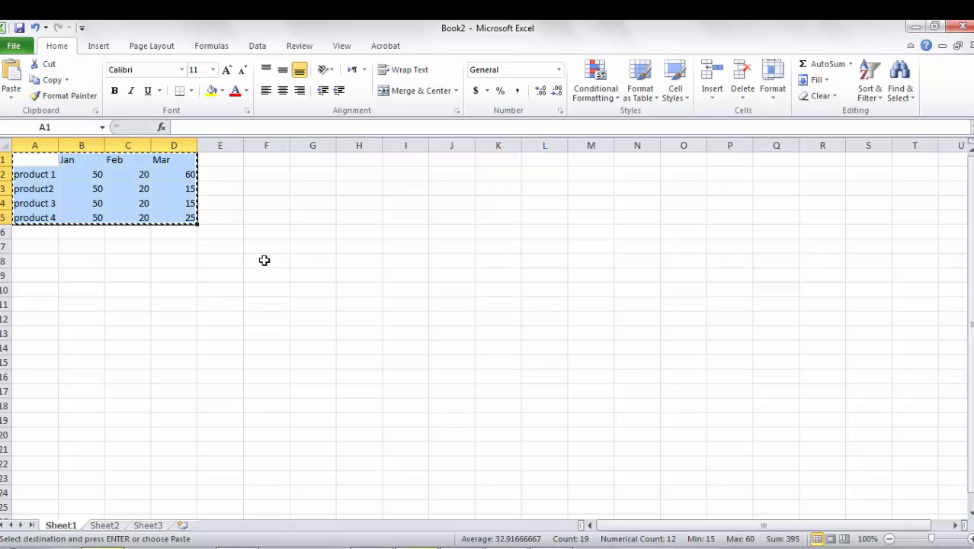
click(265, 259)
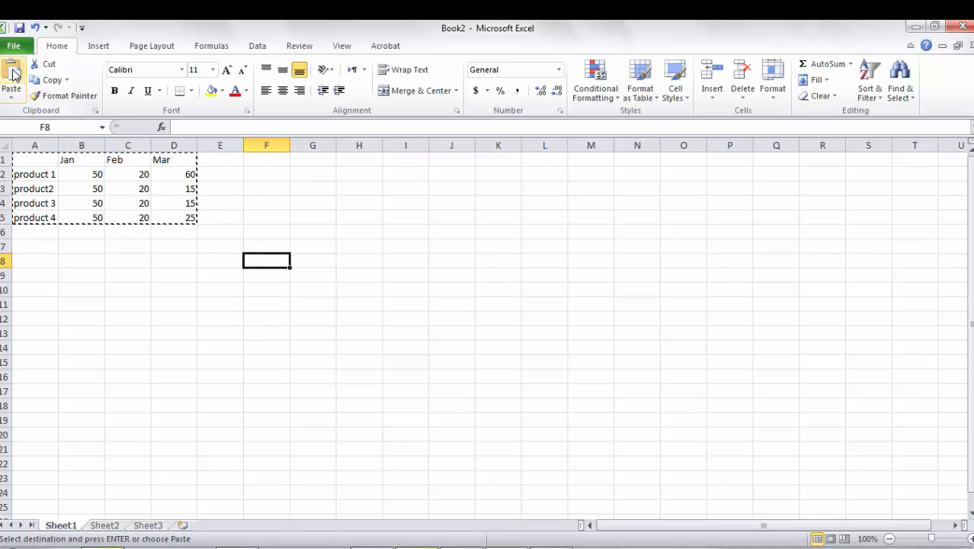
mouse_move(12, 76)
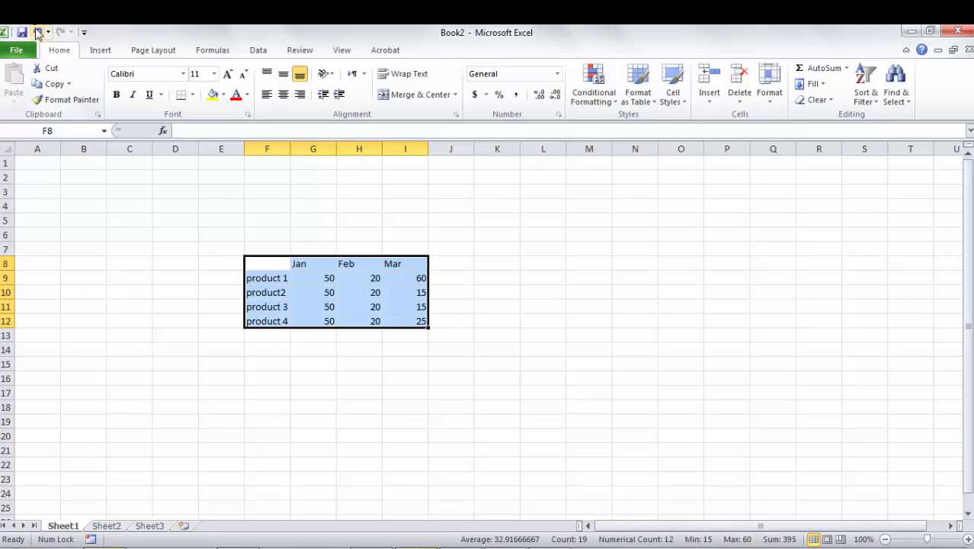
Step: Undo the move so the table returns to A1:D5
click(34, 32)
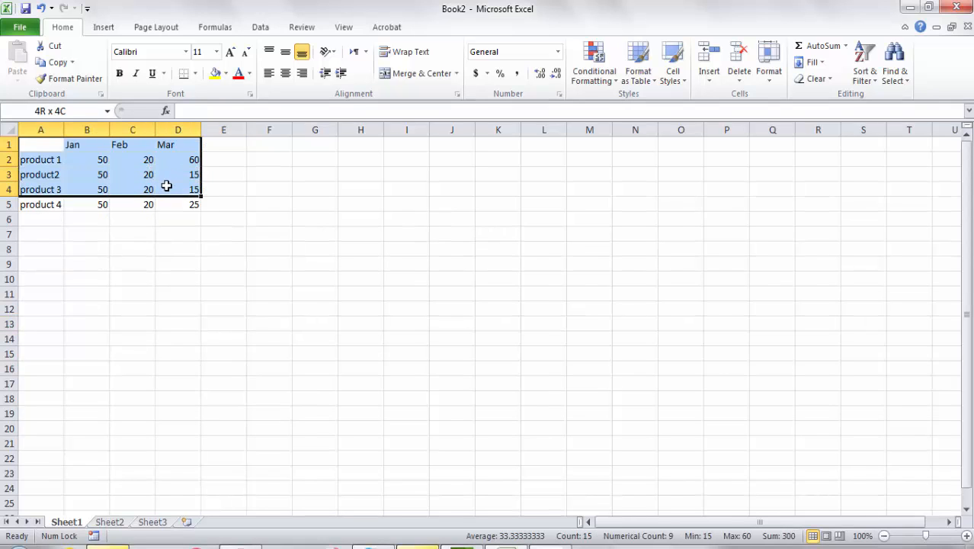
Step: Copy the A1:D5 table and paste copies at F8, K14, N5 and A18
drag(166, 189, 166, 204)
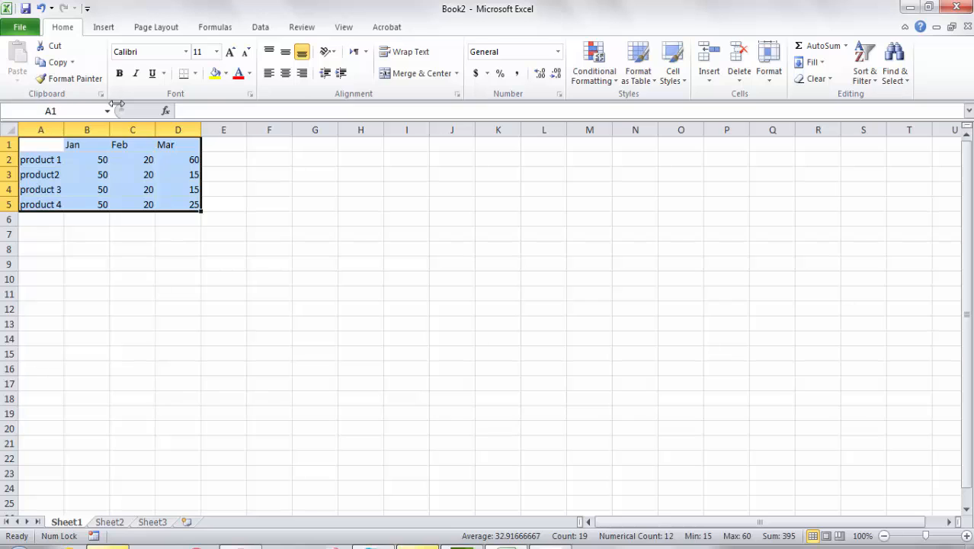
click(55, 61)
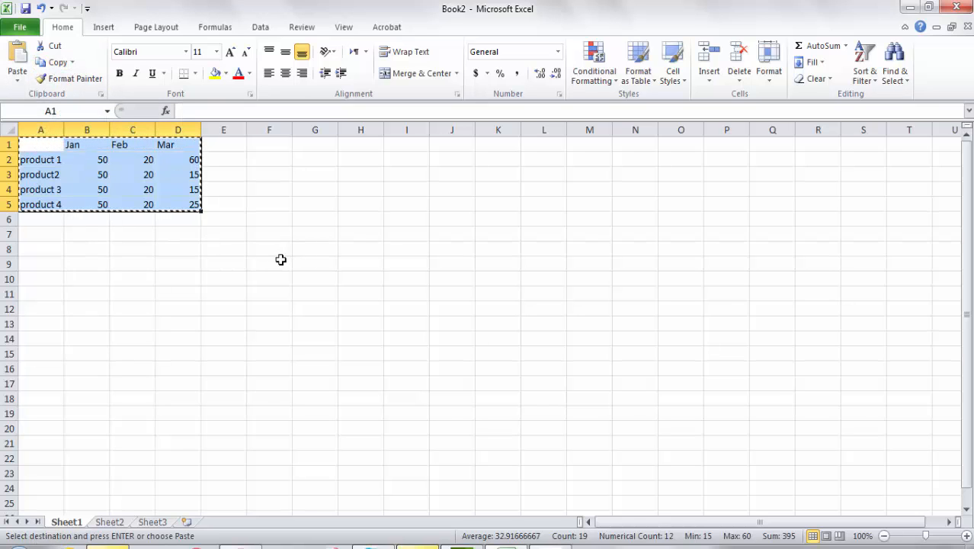
click(268, 250)
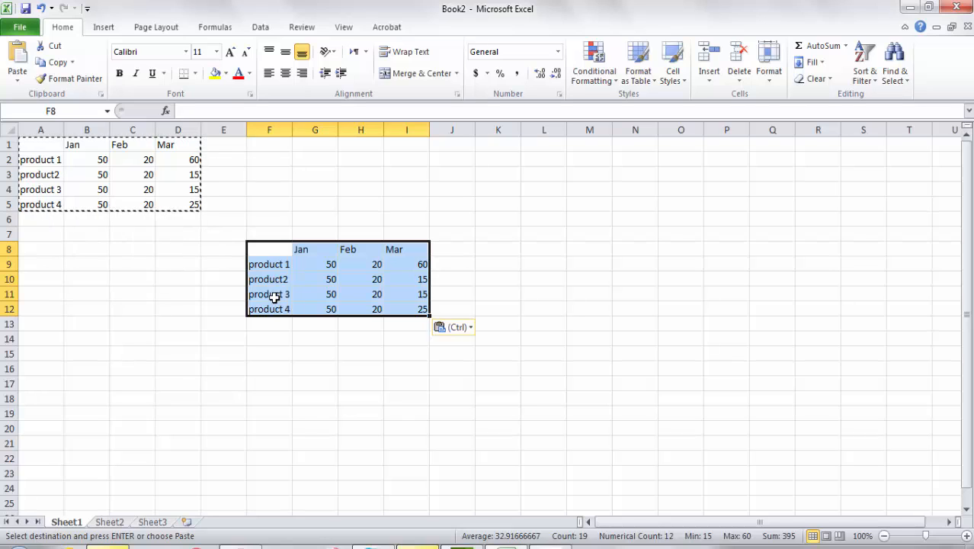
mouse_move(505, 334)
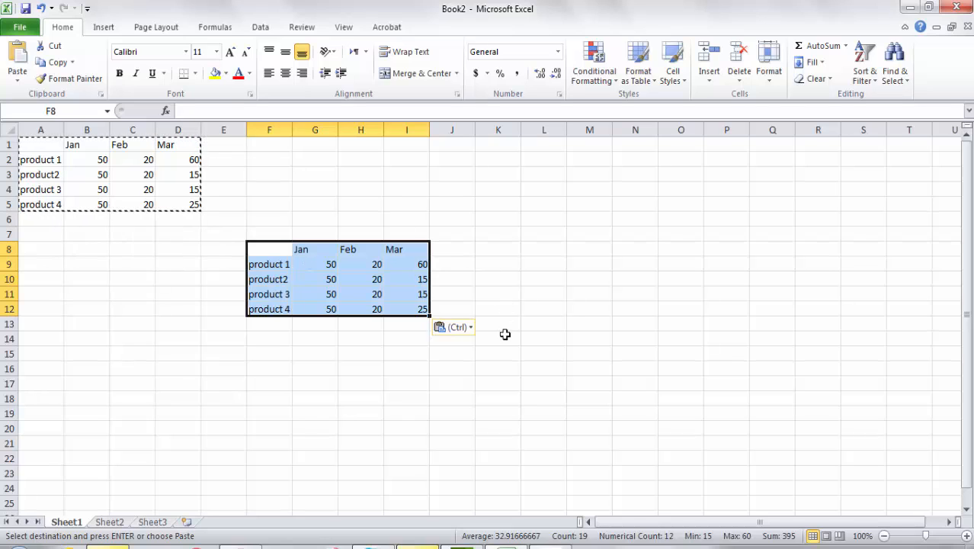
click(498, 338)
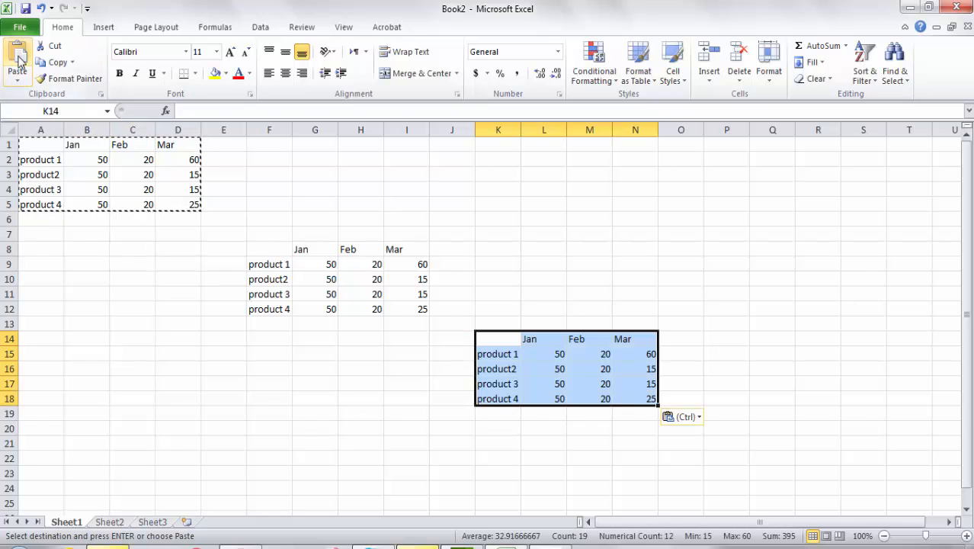
click(634, 204)
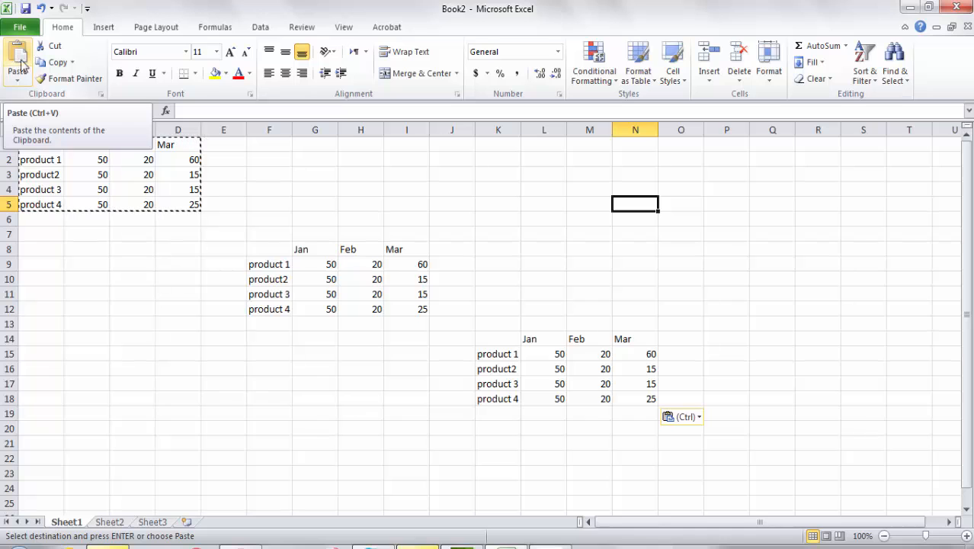
click(17, 64)
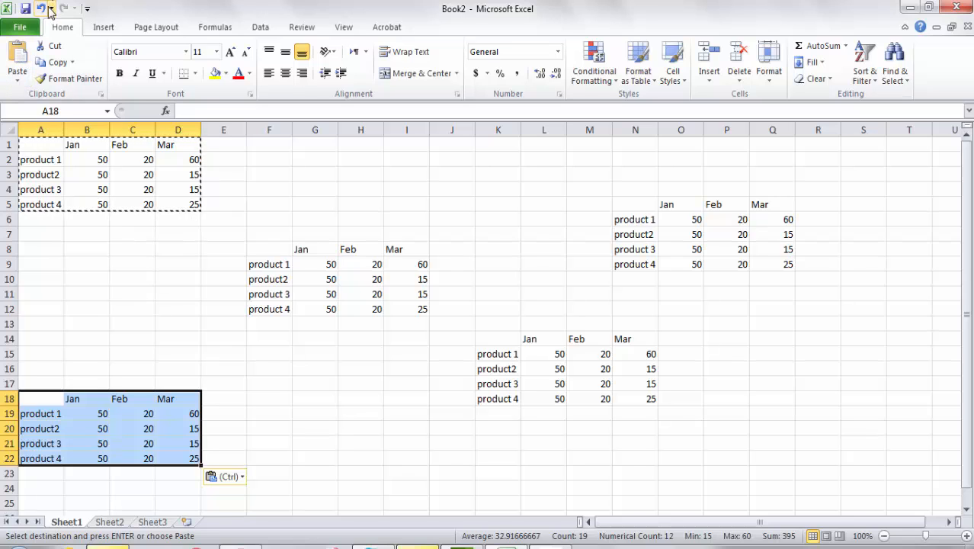
mouse_move(41, 9)
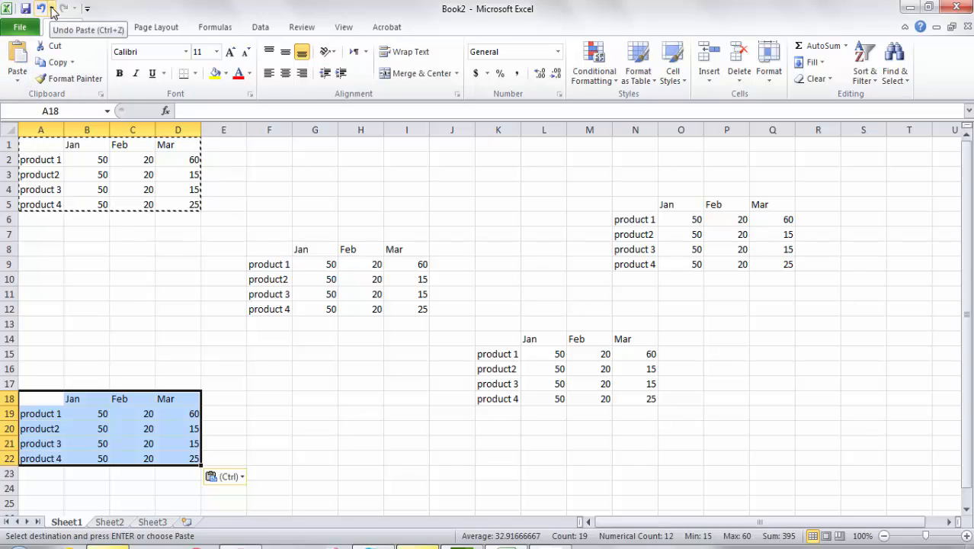
Step: Undo the pasted copies, redo once, cancel the copy outline and return to A1
click(52, 9)
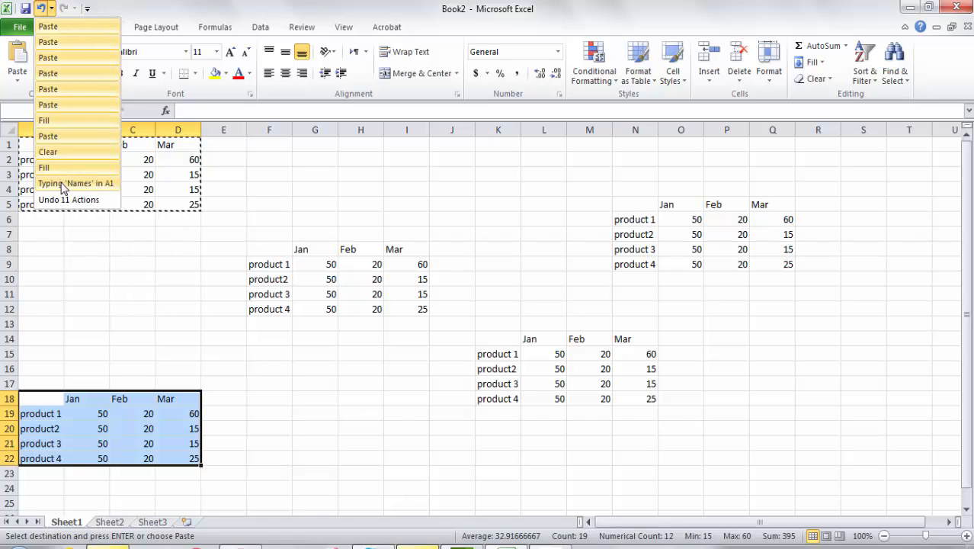
mouse_move(73, 189)
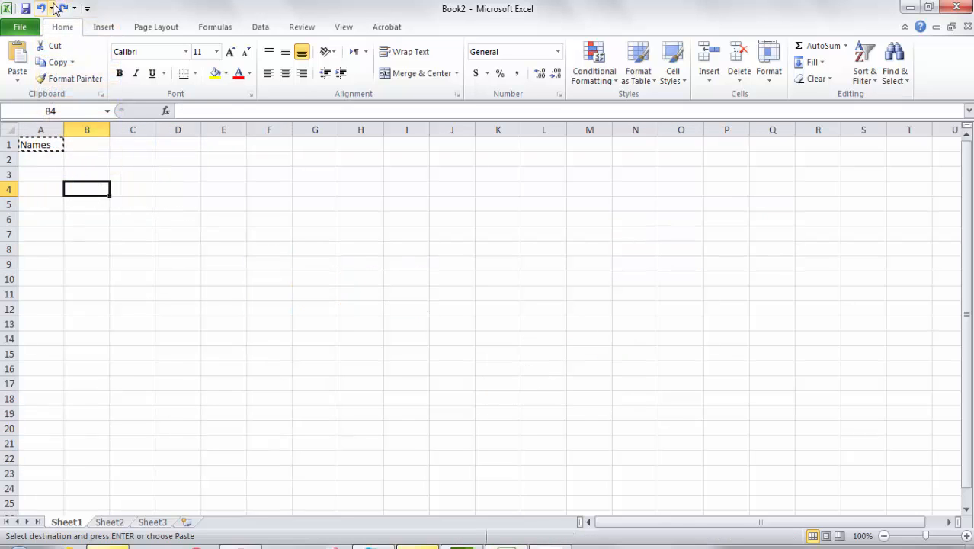
click(75, 9)
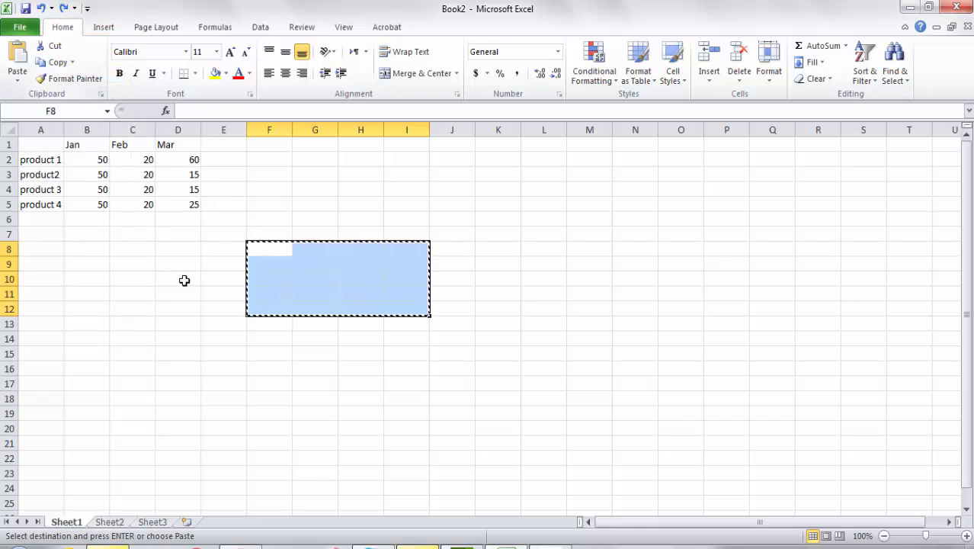
click(177, 278)
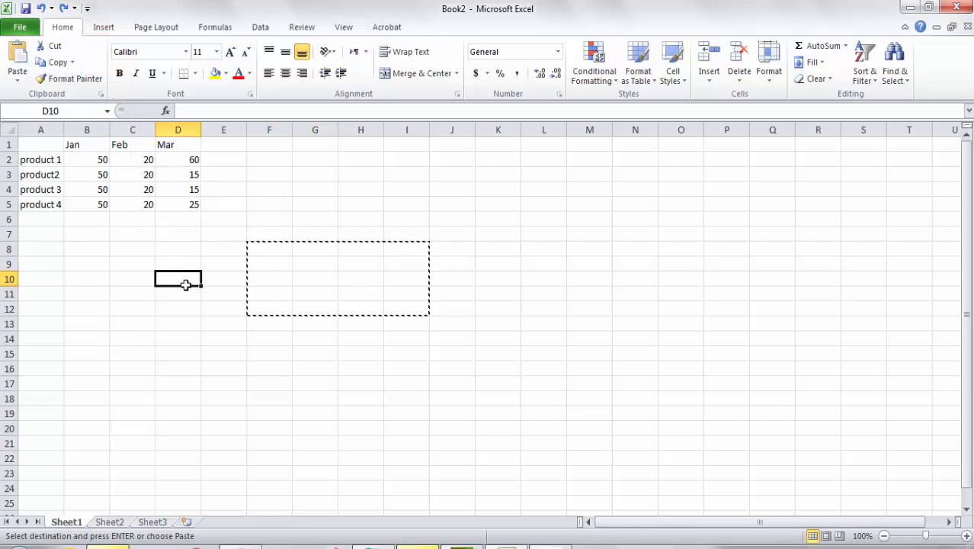
key(Escape)
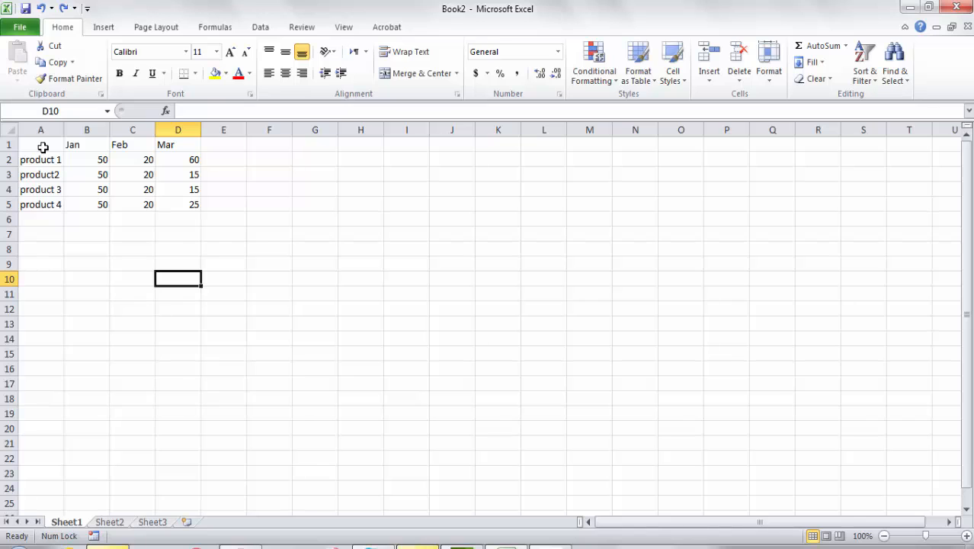
click(39, 144)
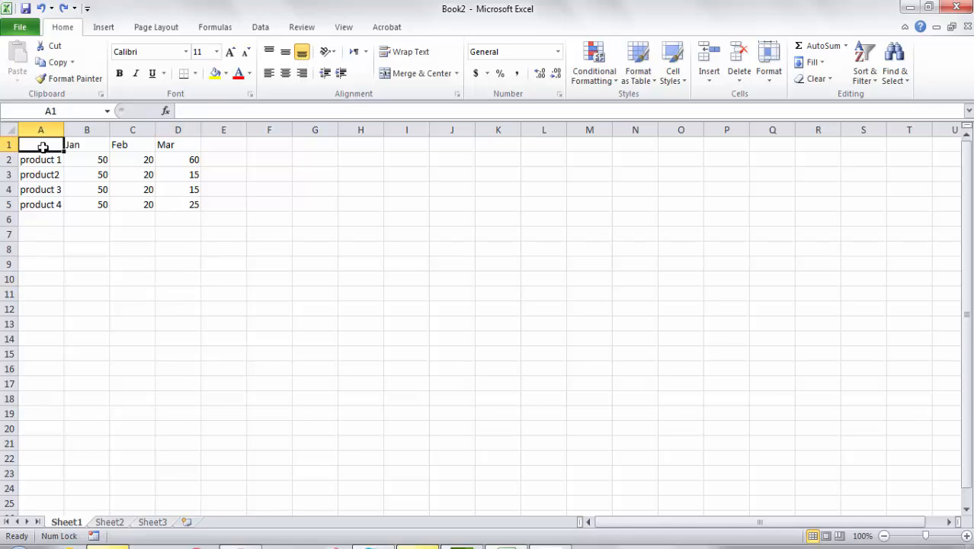
Step: Move the A1:D5 table to F8:I12 using right-click Cut and Paste
drag(42, 143, 177, 204)
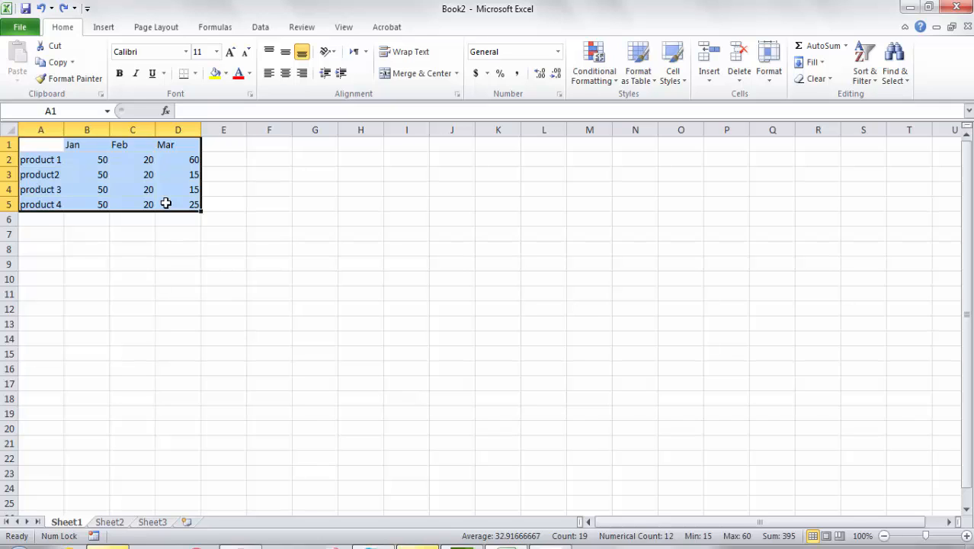
right_click(164, 205)
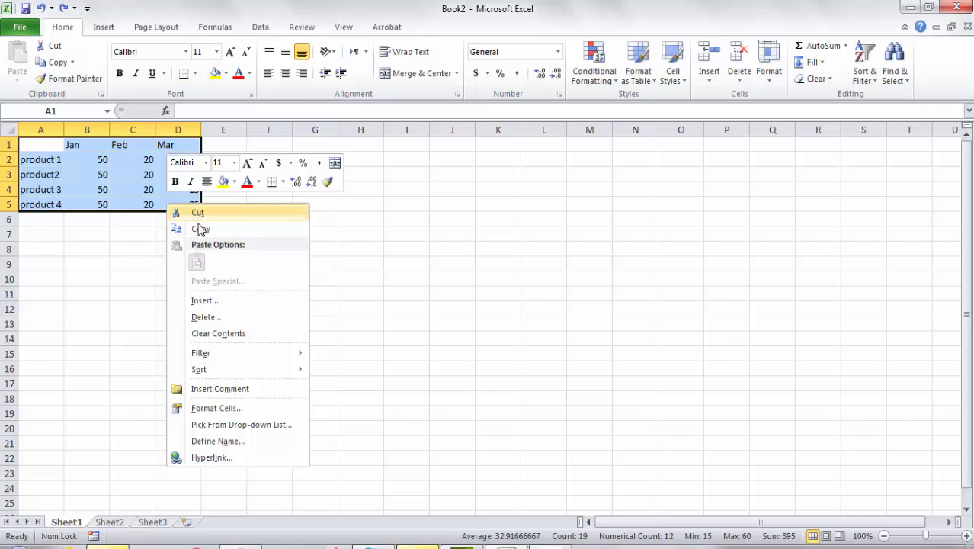
mouse_move(217, 232)
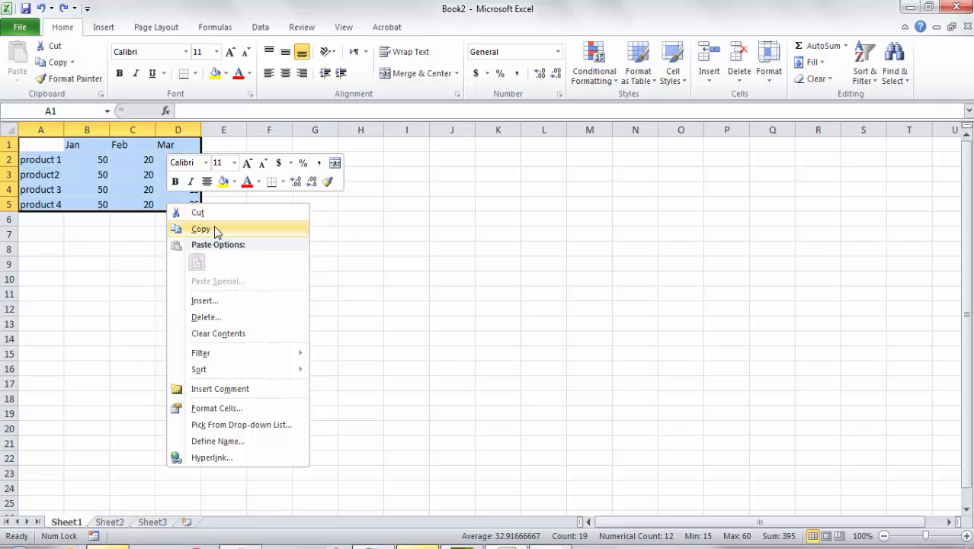
mouse_move(217, 216)
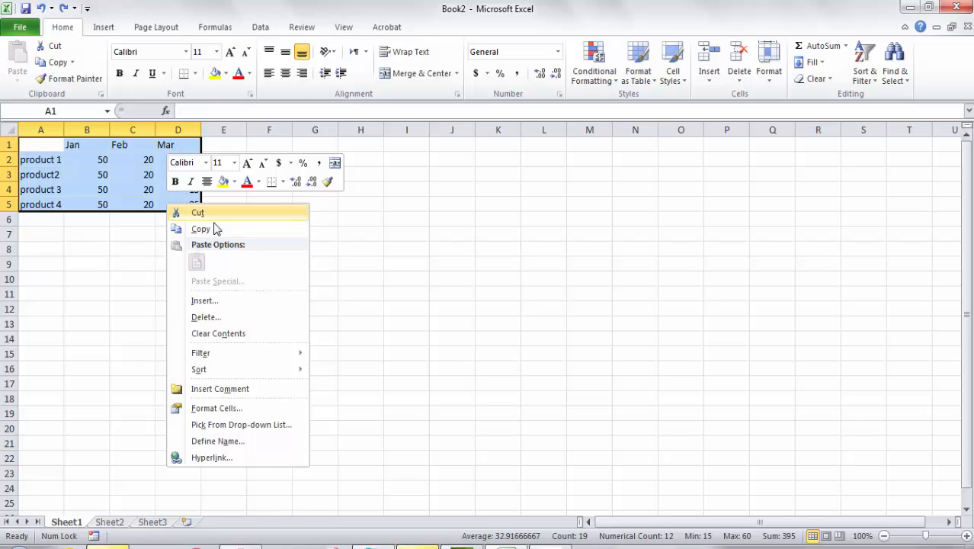
mouse_move(231, 218)
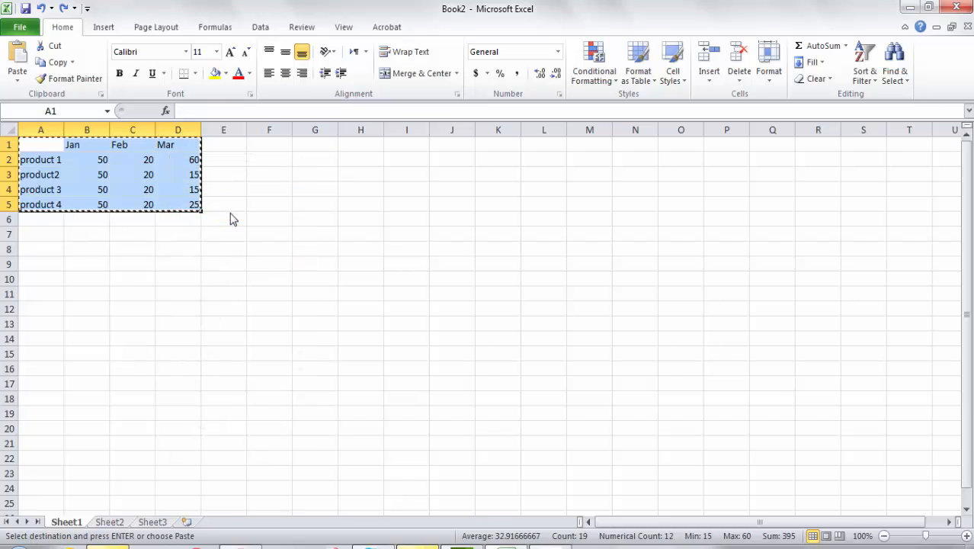
click(268, 248)
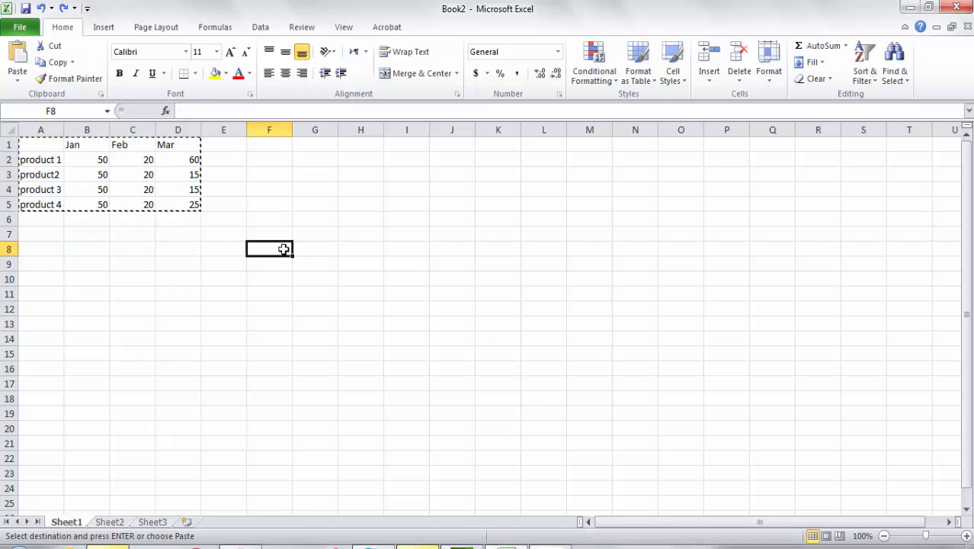
right_click(268, 248)
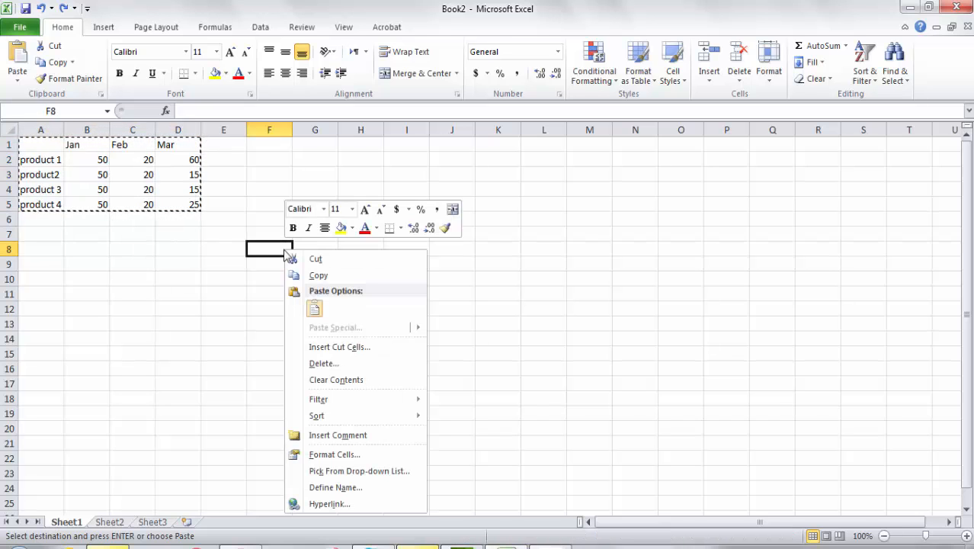
mouse_move(314, 308)
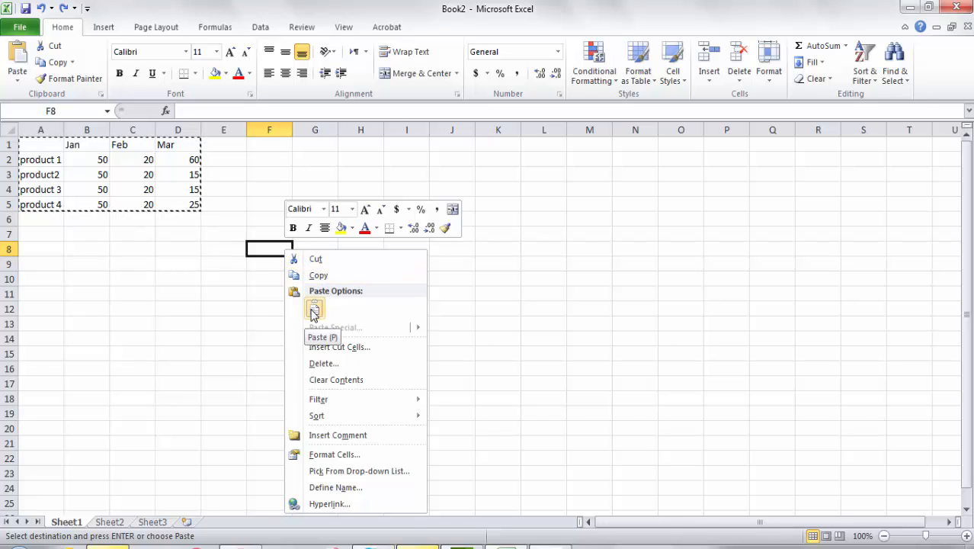
click(314, 308)
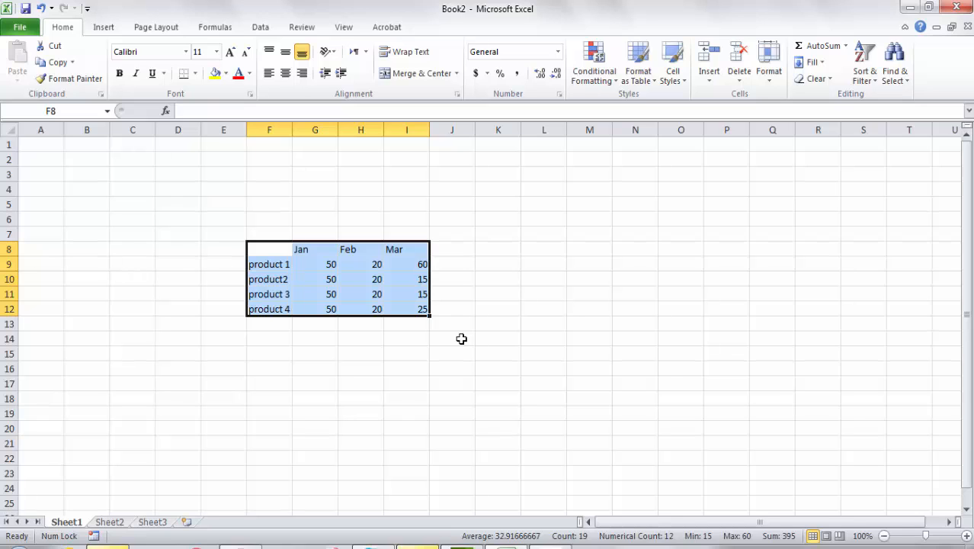
mouse_move(391, 286)
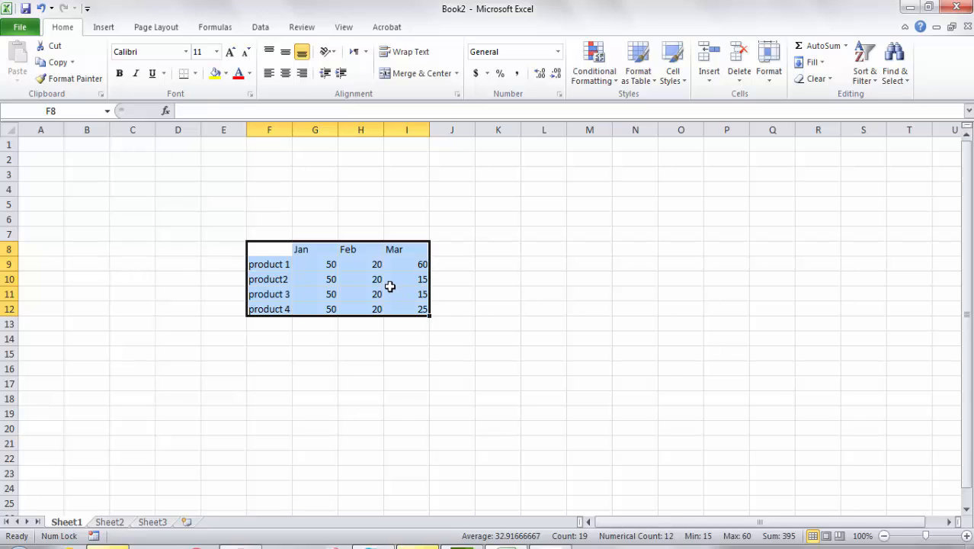
Step: Copy the F8:I12 table to L9:O13 using right-click Copy and Paste
right_click(390, 287)
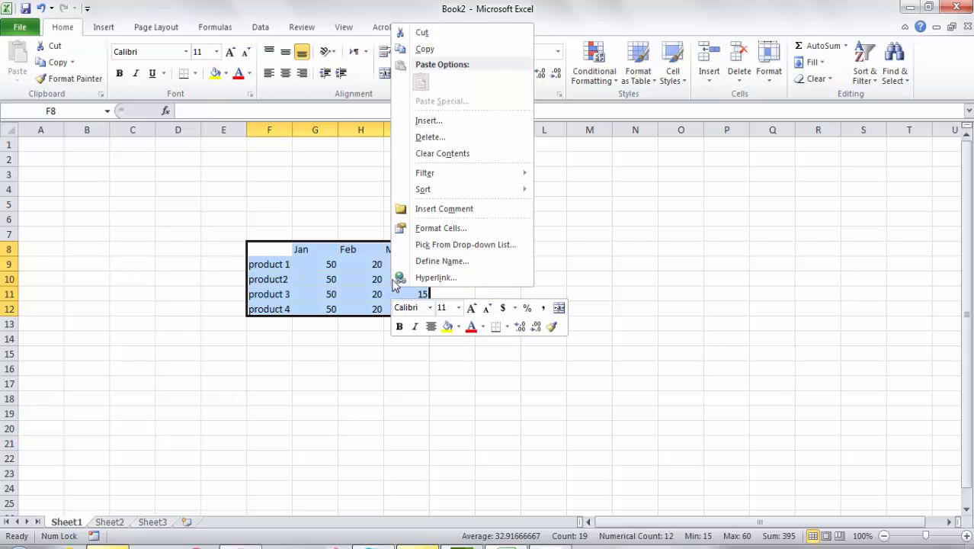
mouse_move(445, 48)
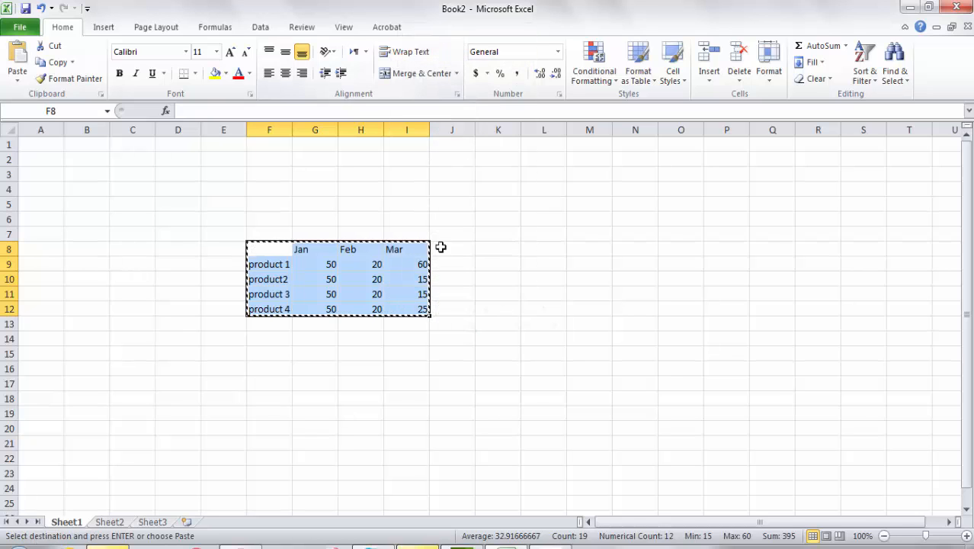
mouse_move(545, 268)
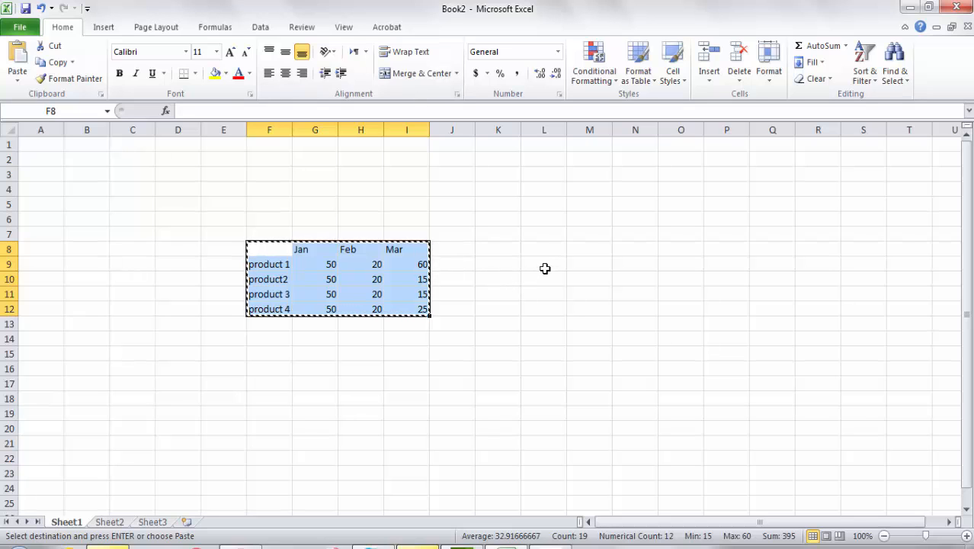
right_click(543, 264)
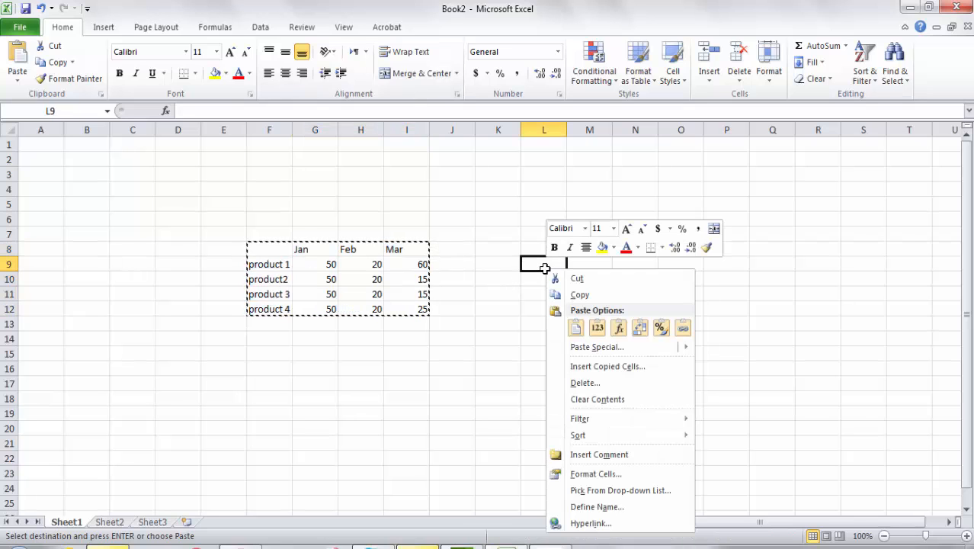
click(577, 326)
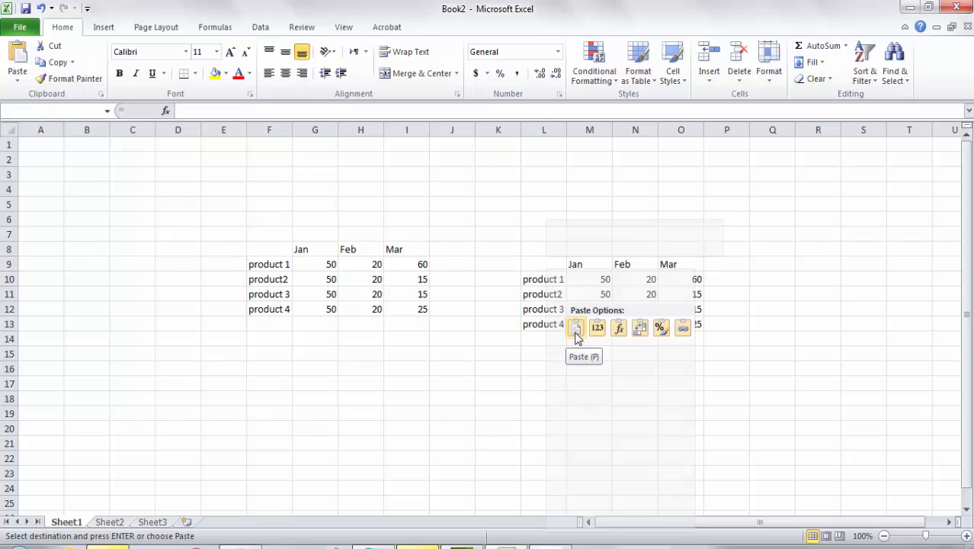
click(576, 326)
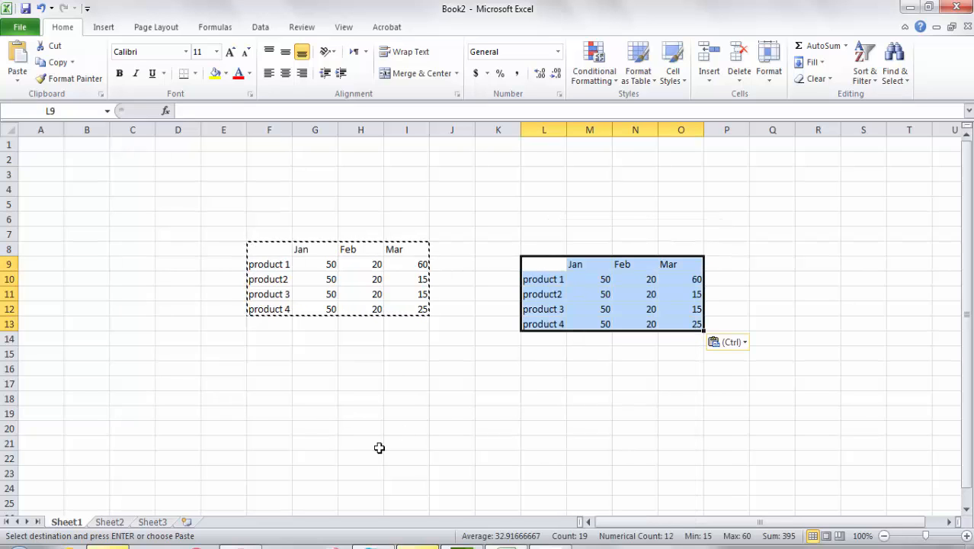
click(359, 442)
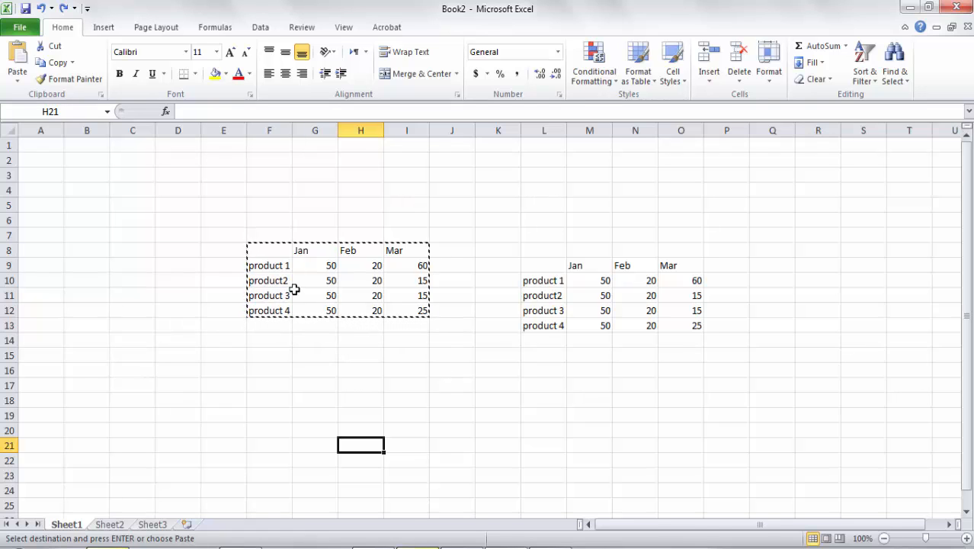
Step: Drag the F8:I12 table by its border down to C14:F18
drag(268, 250, 405, 311)
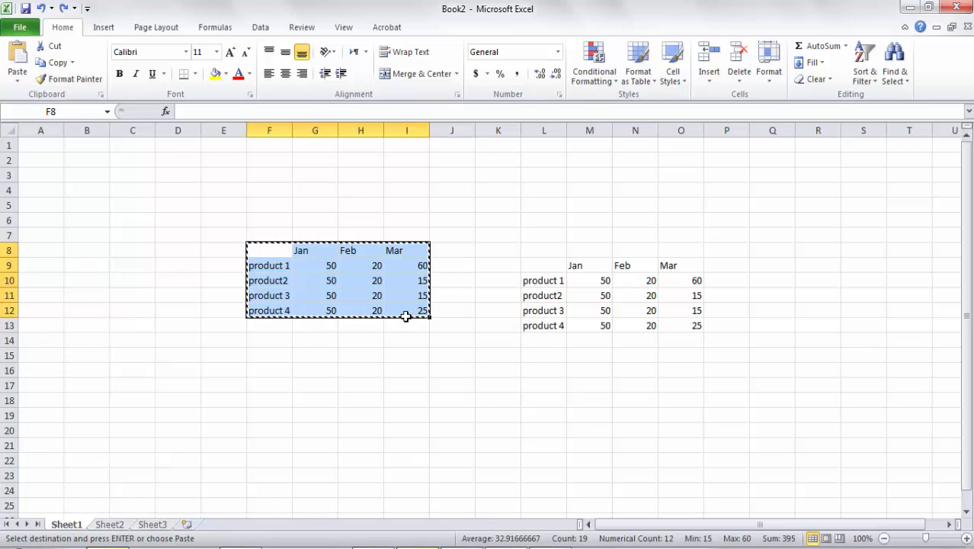
mouse_move(424, 324)
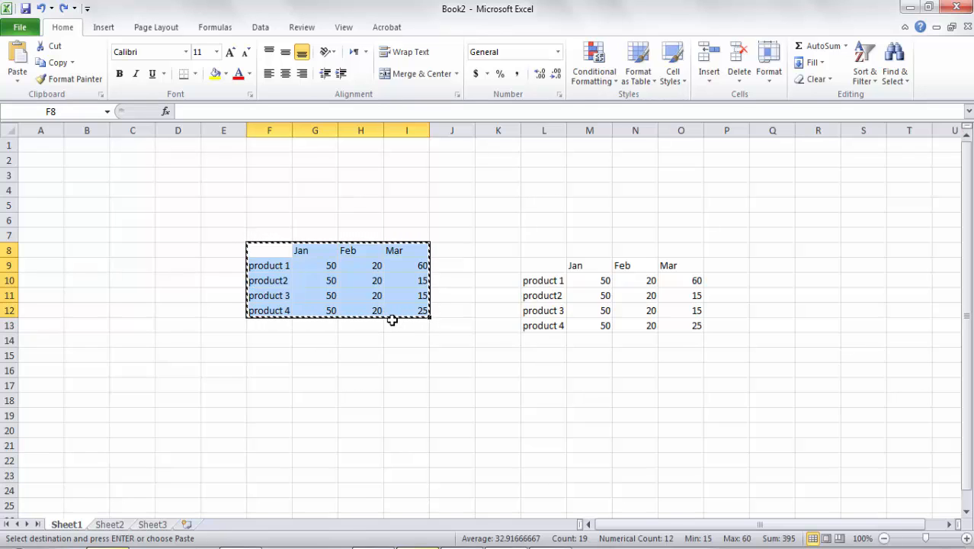
mouse_move(406, 324)
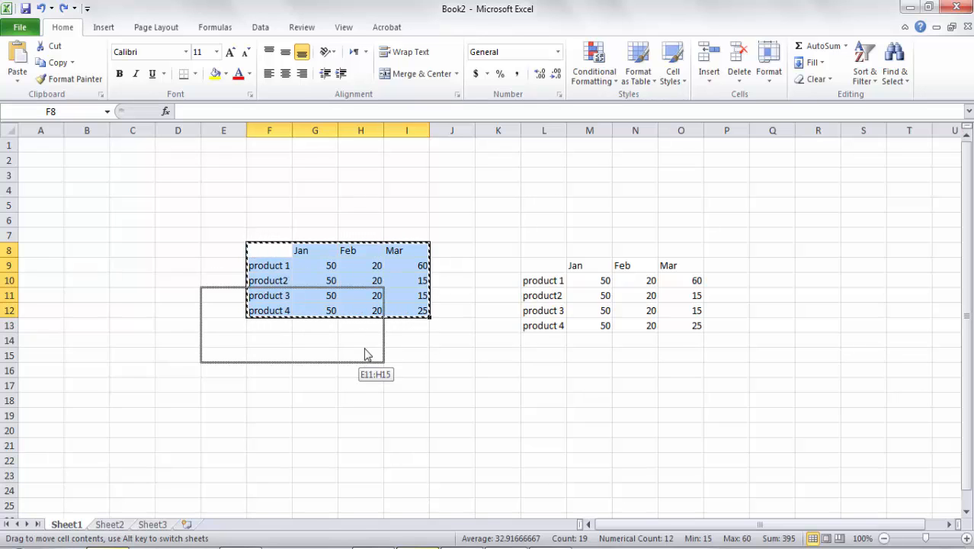
drag(366, 354, 289, 399)
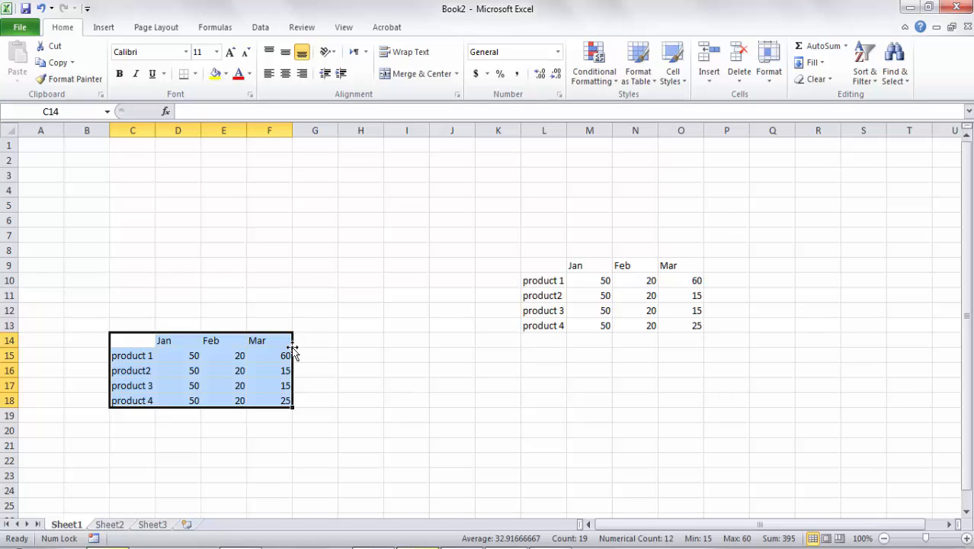
mouse_move(295, 354)
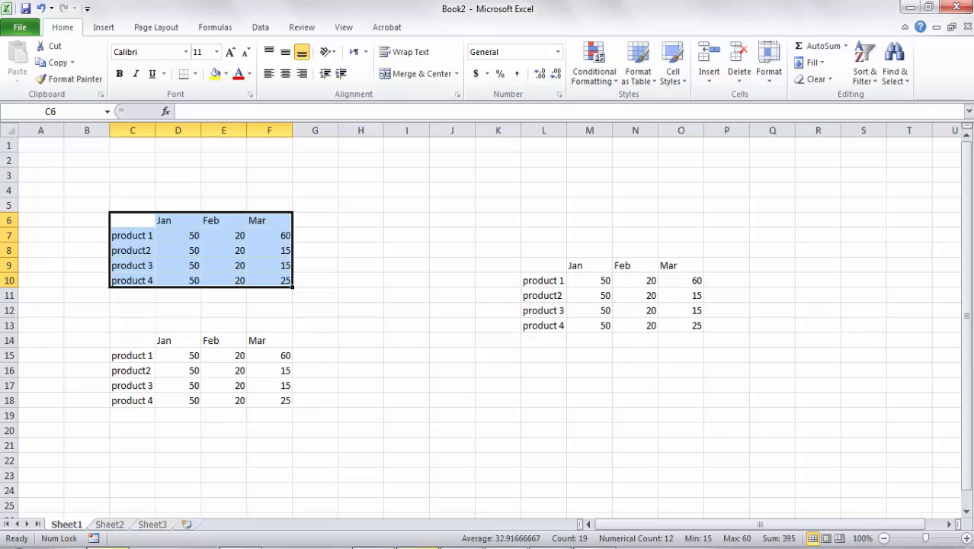
Step: Cut the C6:F10 table and paste it at J1:M5 with Enter
click(55, 61)
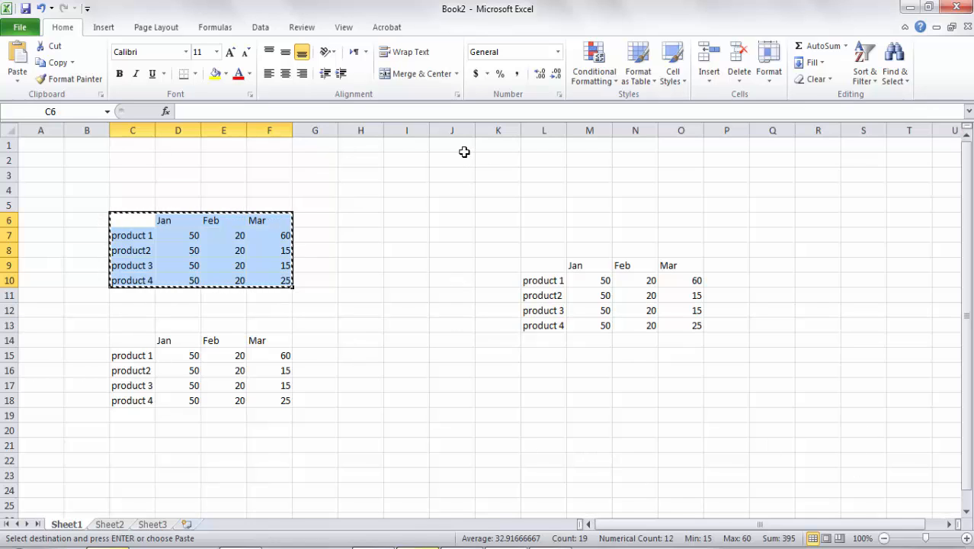
click(452, 145)
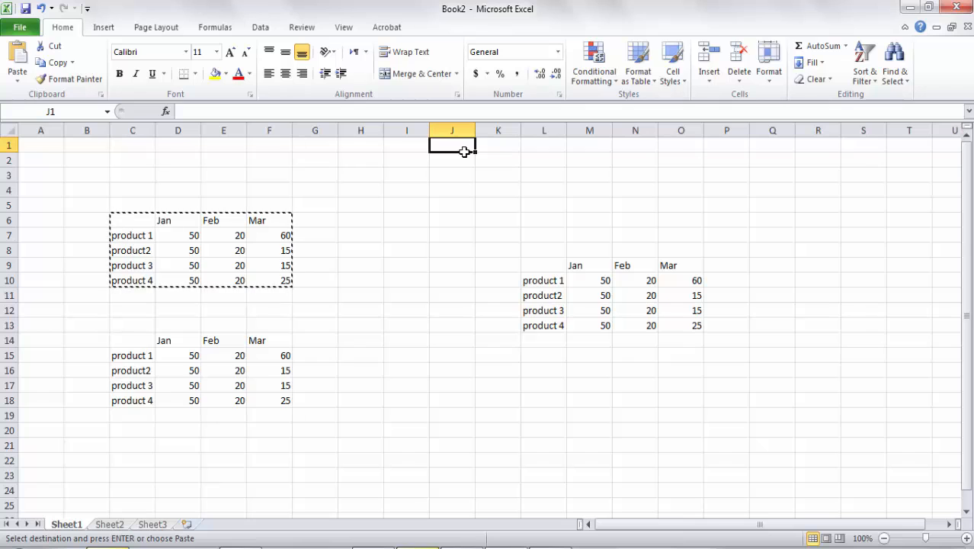
key(enter)
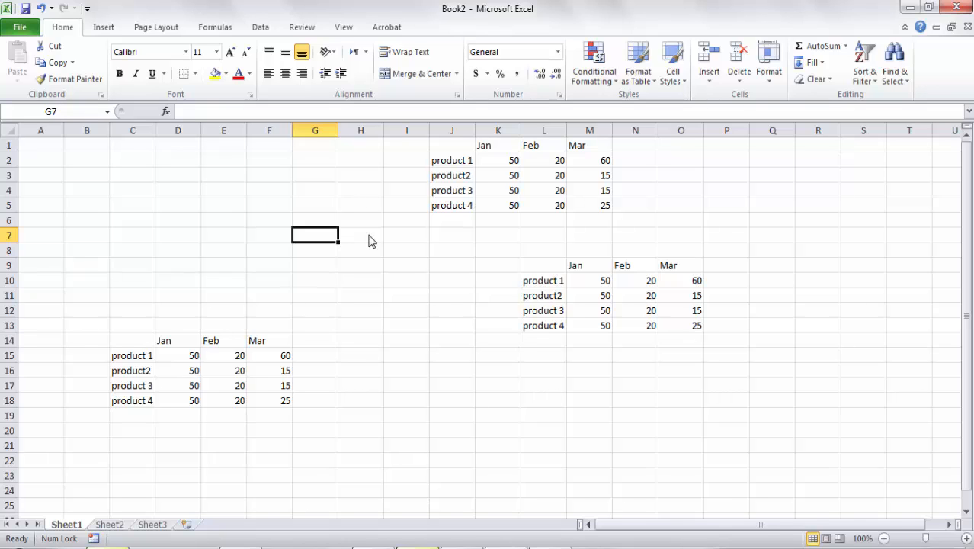
Step: Select the L9:O13 table and copy it for pasting
drag(544, 265, 607, 295)
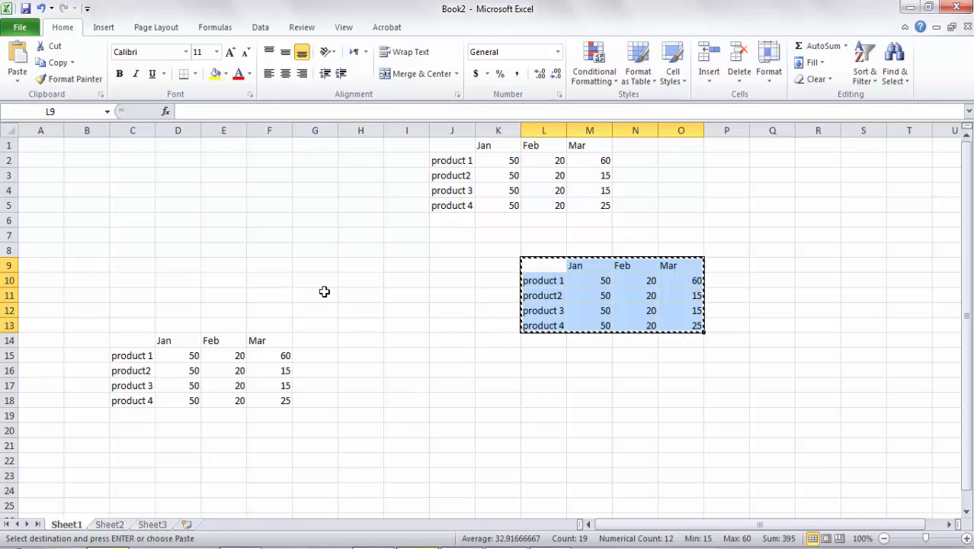
click(133, 204)
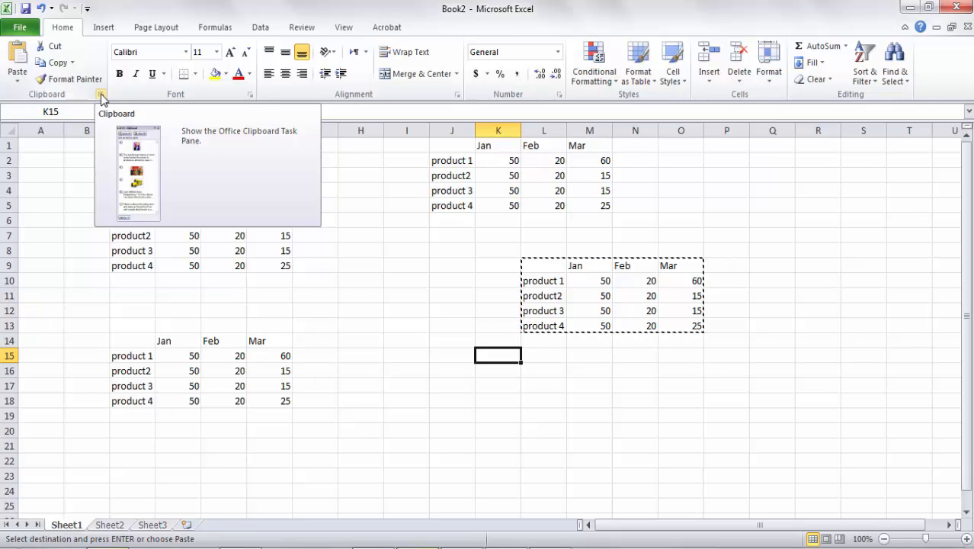
click(101, 95)
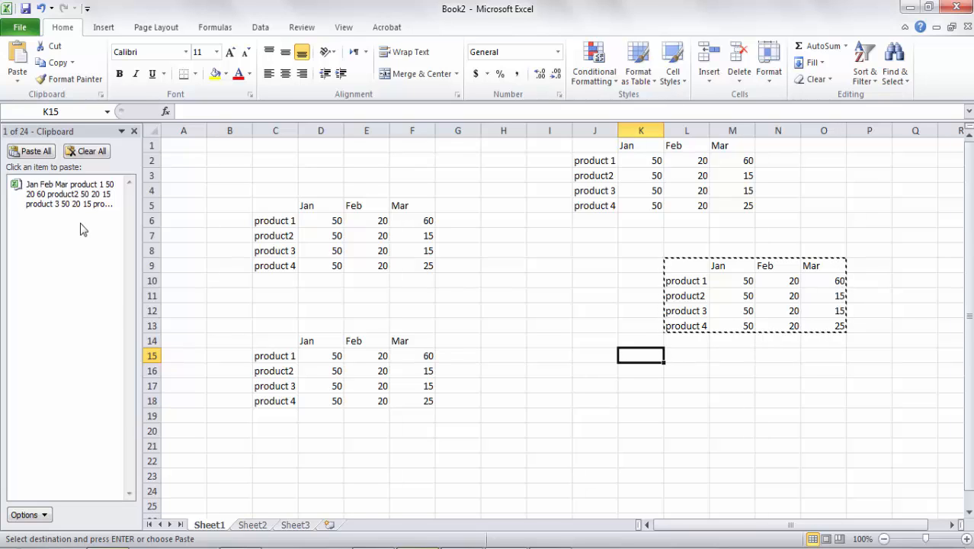
mouse_move(91, 151)
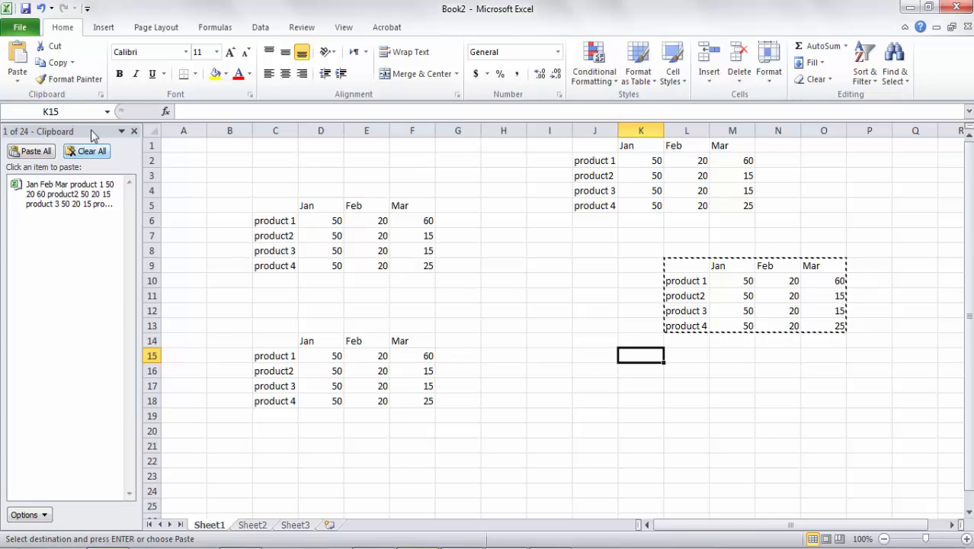
click(64, 195)
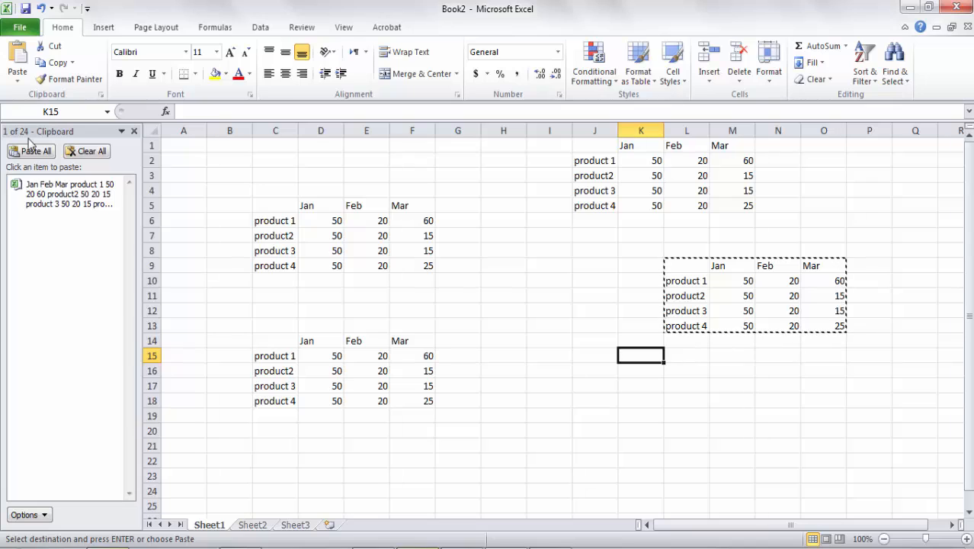
click(183, 145)
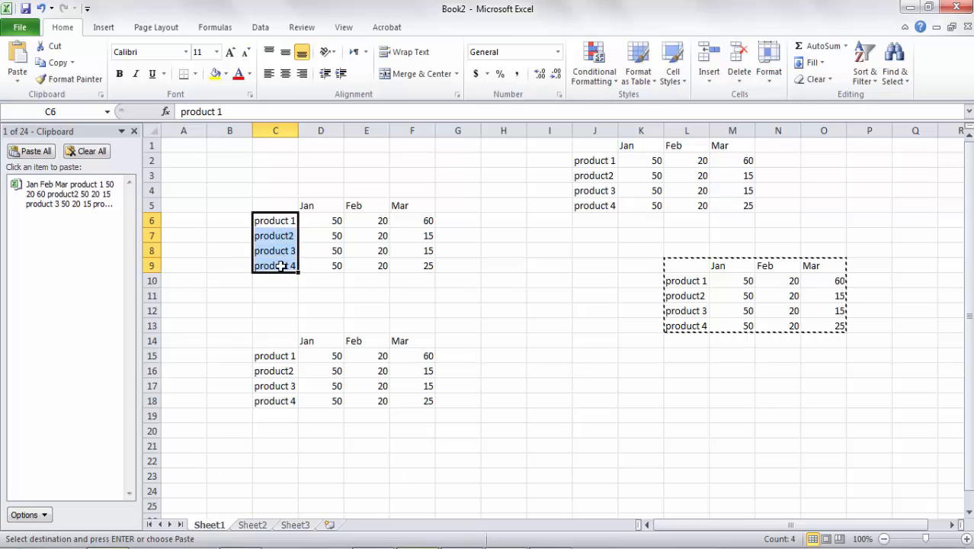
Step: Copy the product names, the Jan values and the Jan–Mar month headers as separate clipboard items
click(53, 47)
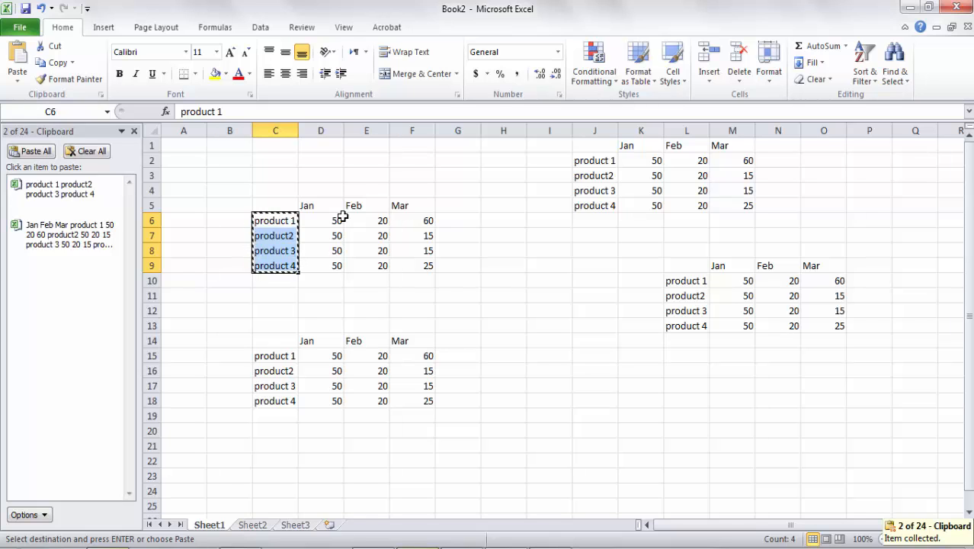
drag(335, 219, 382, 234)
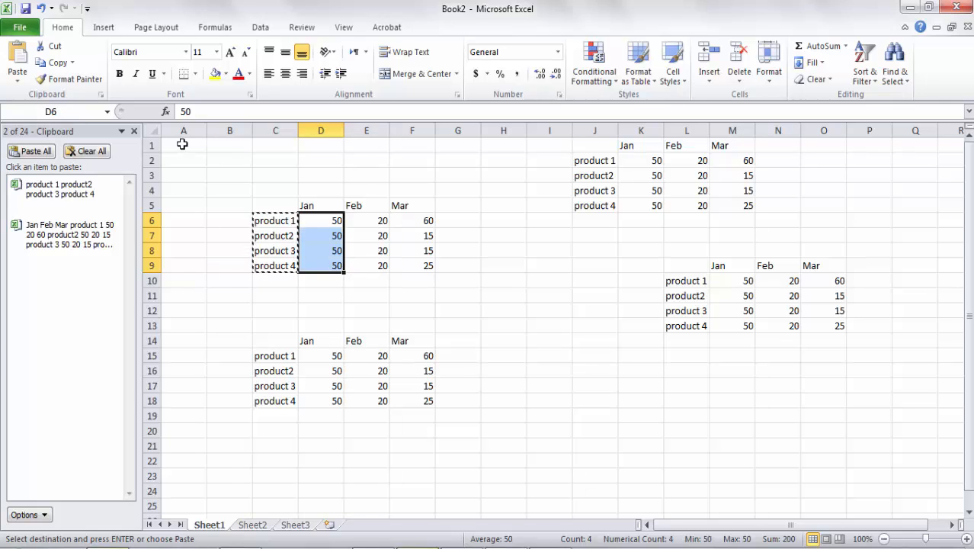
mouse_move(75, 79)
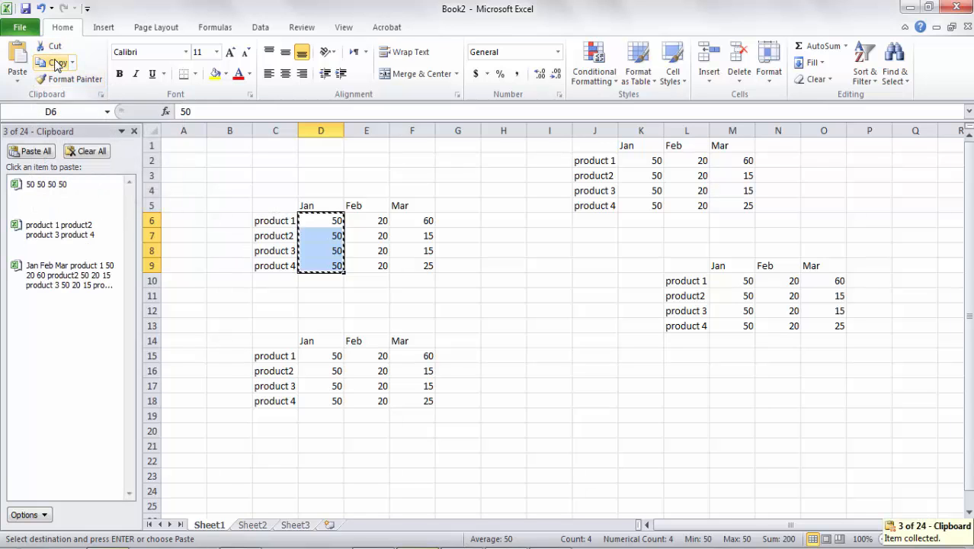
click(366, 220)
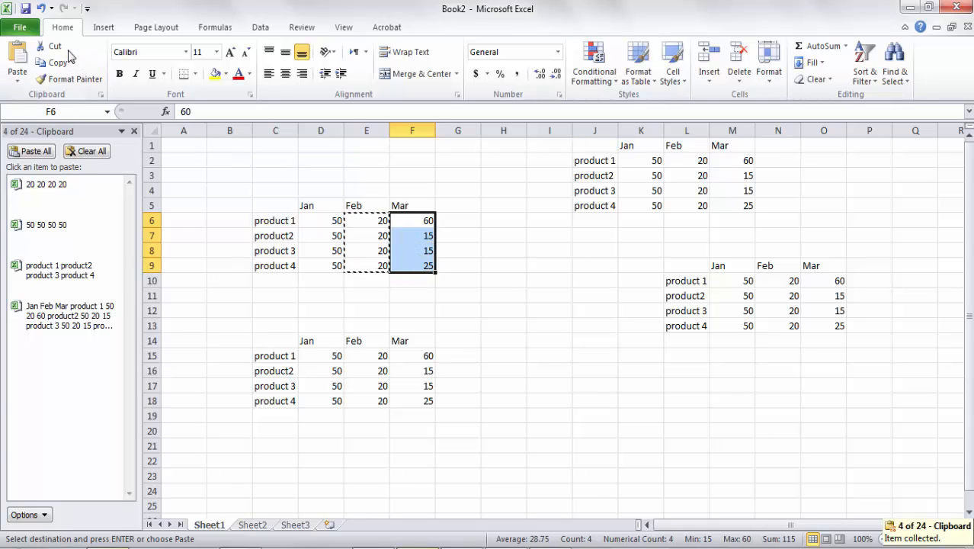
mouse_move(55, 63)
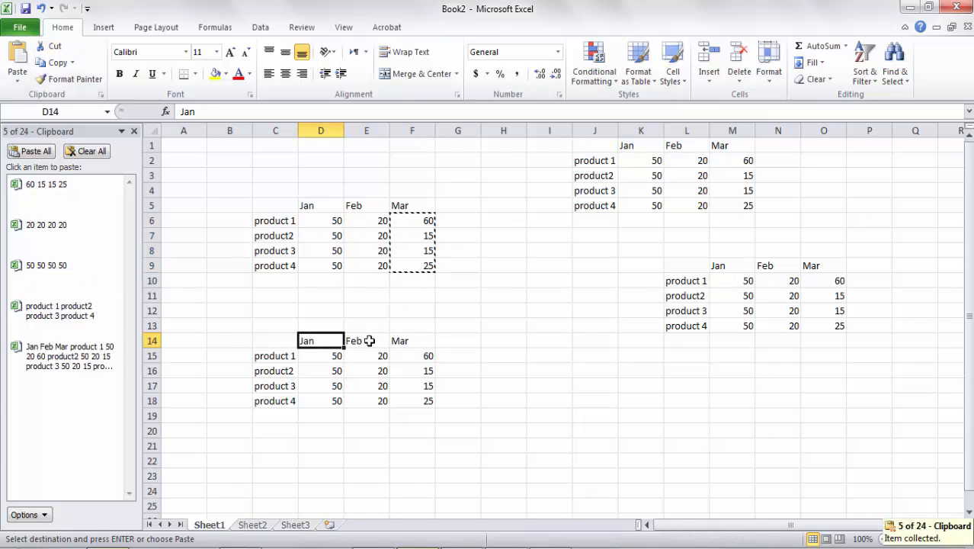
drag(305, 340, 399, 340)
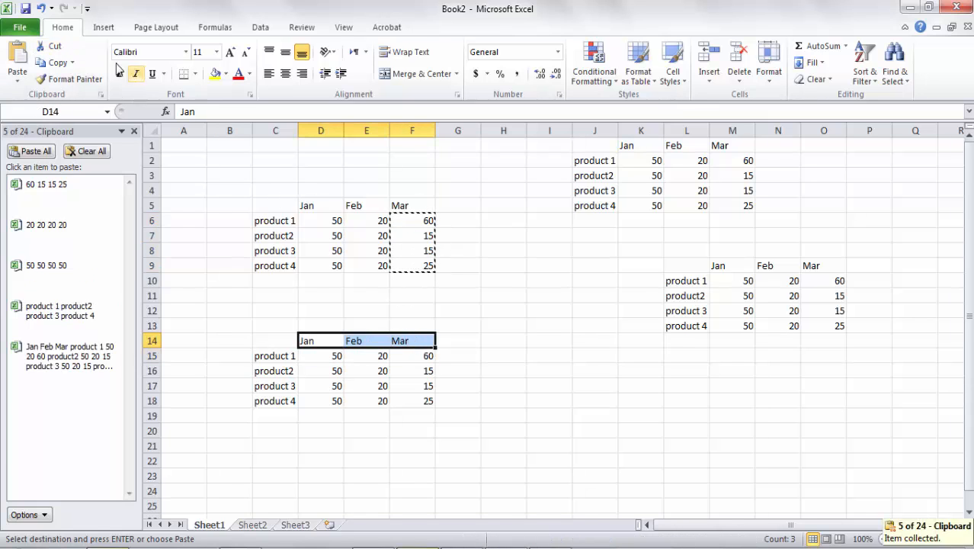
click(51, 63)
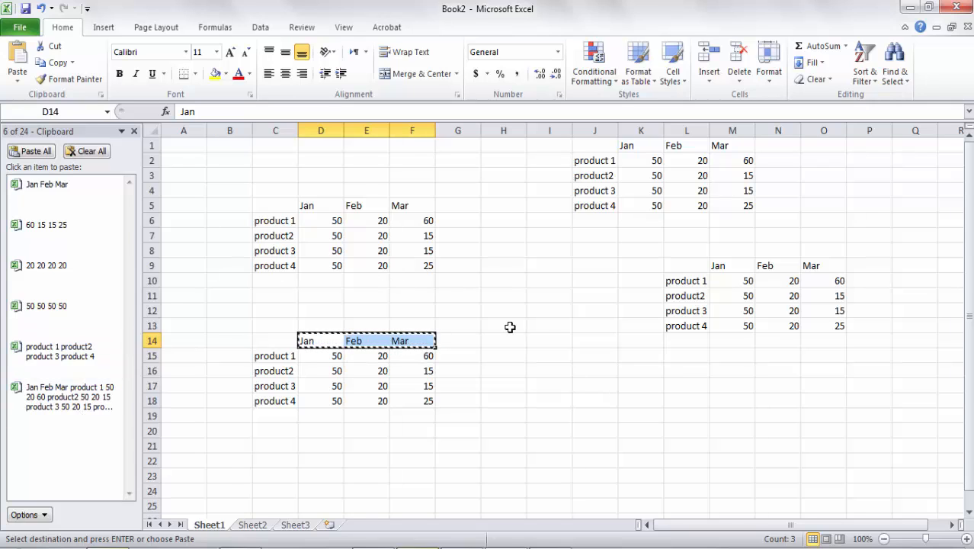
Step: Paste the Jan–Mar month headers into H13:J13 via the right-click Paste option
click(504, 326)
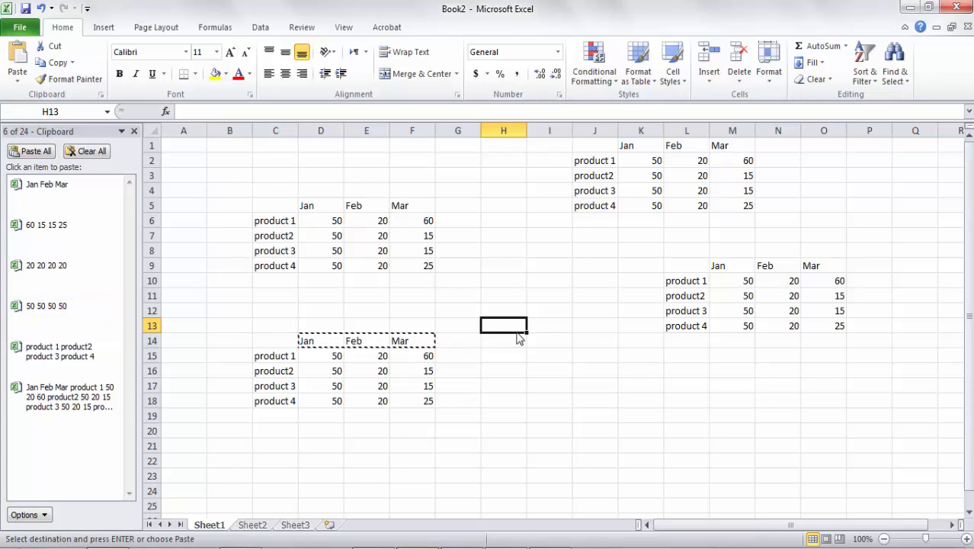
right_click(503, 326)
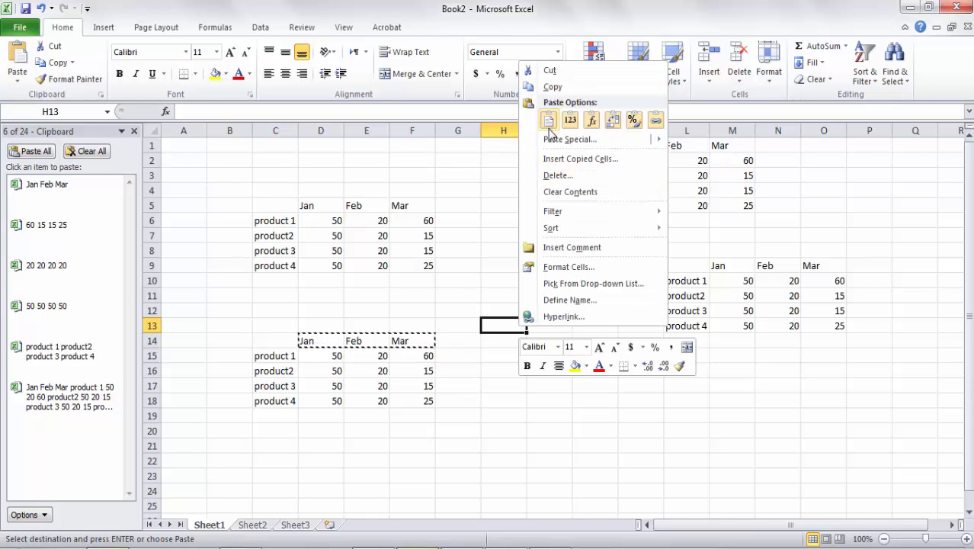
click(549, 119)
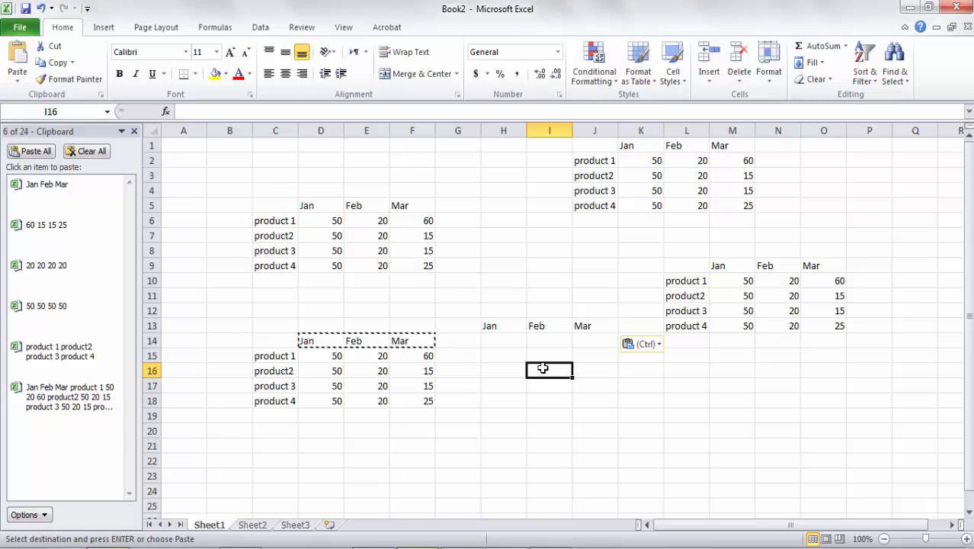
click(46, 266)
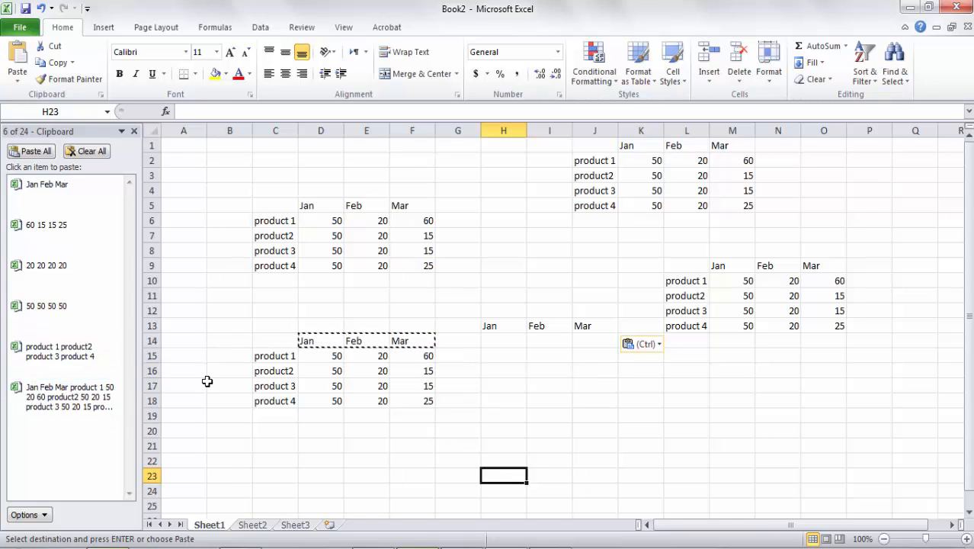
Step: Paste the full product table at H23 and the column of 20s at N18 from the Clipboard pane
click(64, 397)
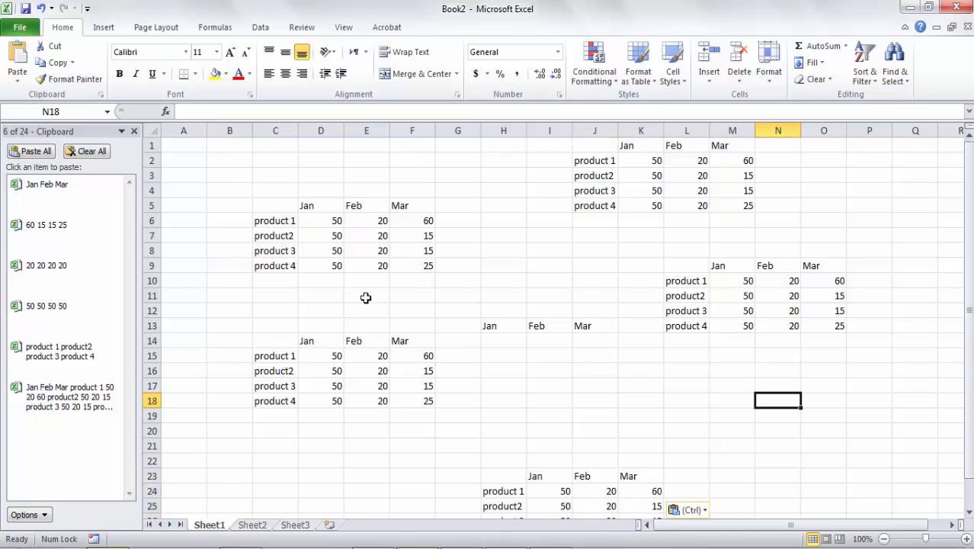
click(46, 265)
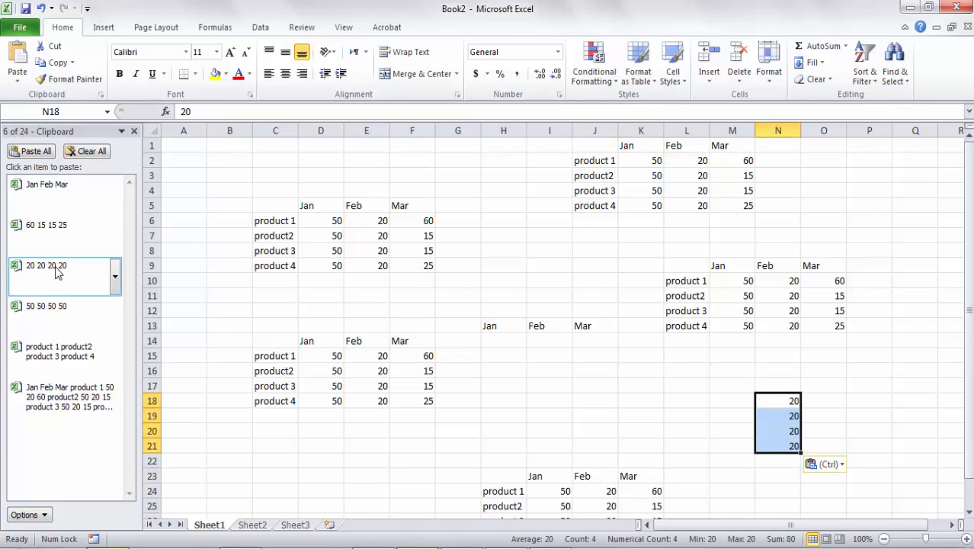
click(595, 384)
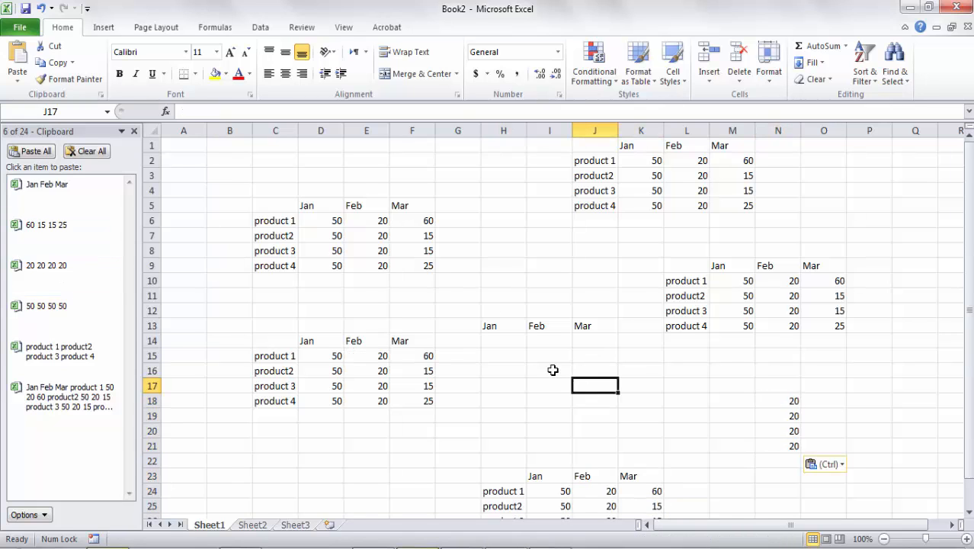
click(64, 224)
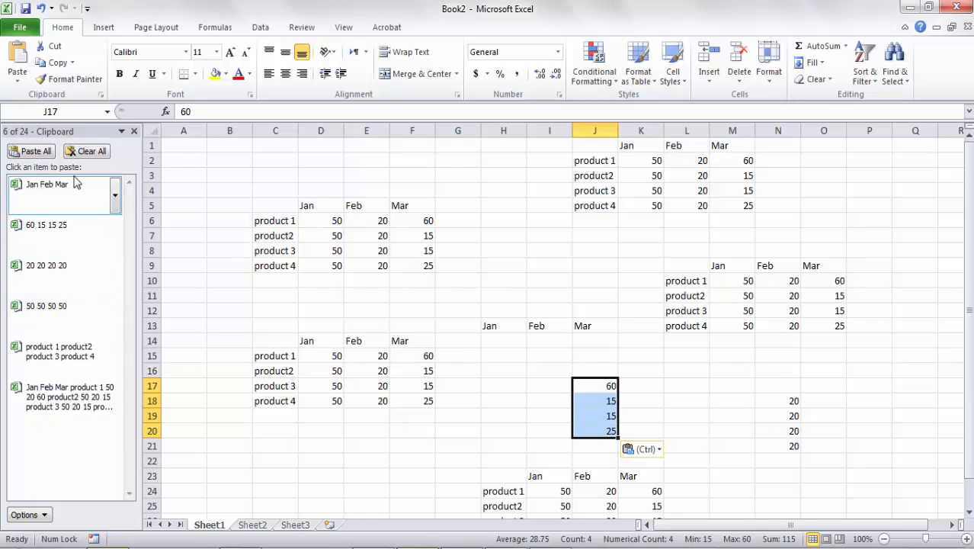
mouse_move(92, 186)
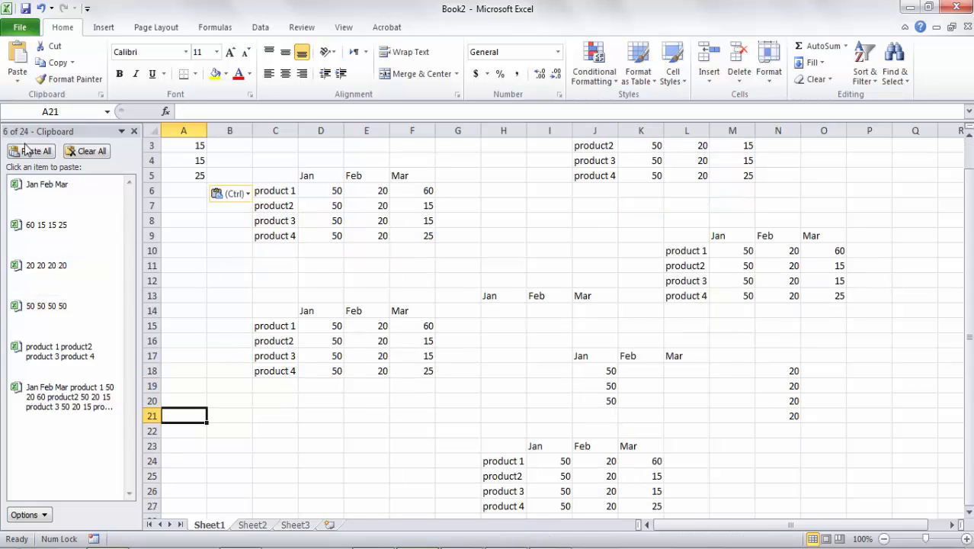
Step: Paste all clipboard items as one block from A21, then empty the Clipboard with Clear All
click(35, 151)
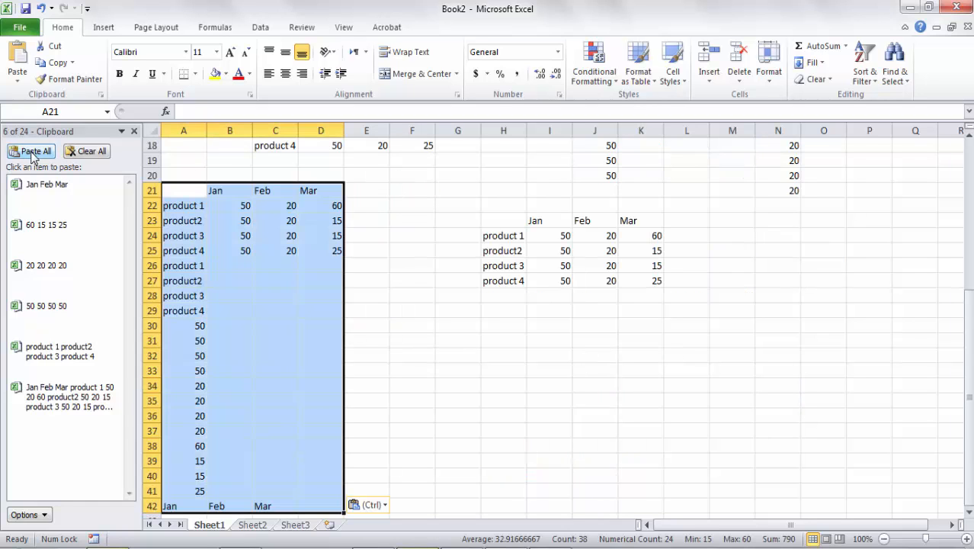
mouse_move(36, 151)
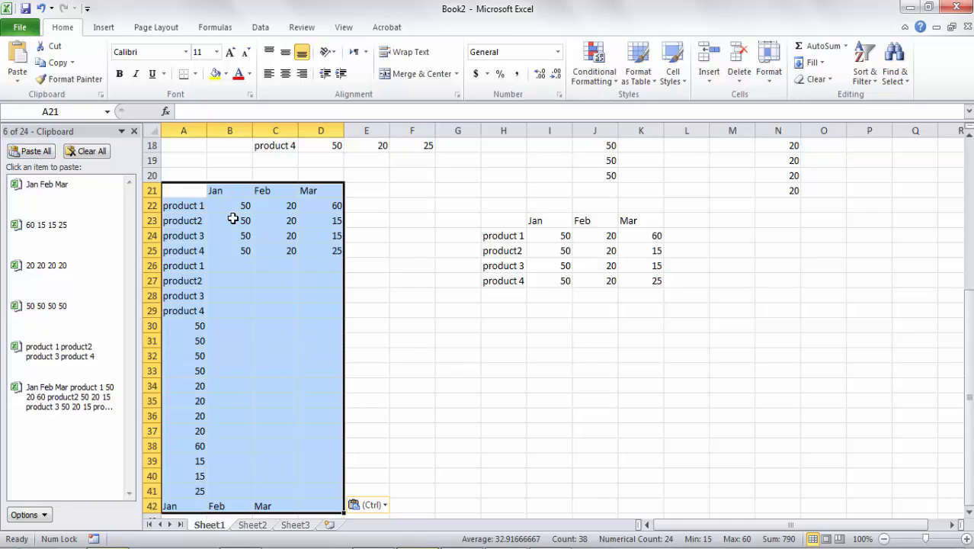
click(412, 355)
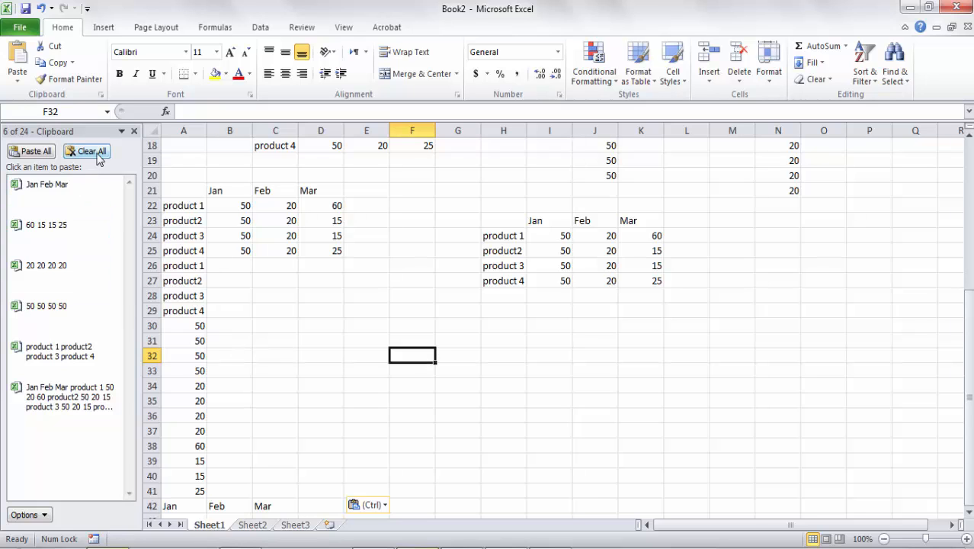
click(85, 151)
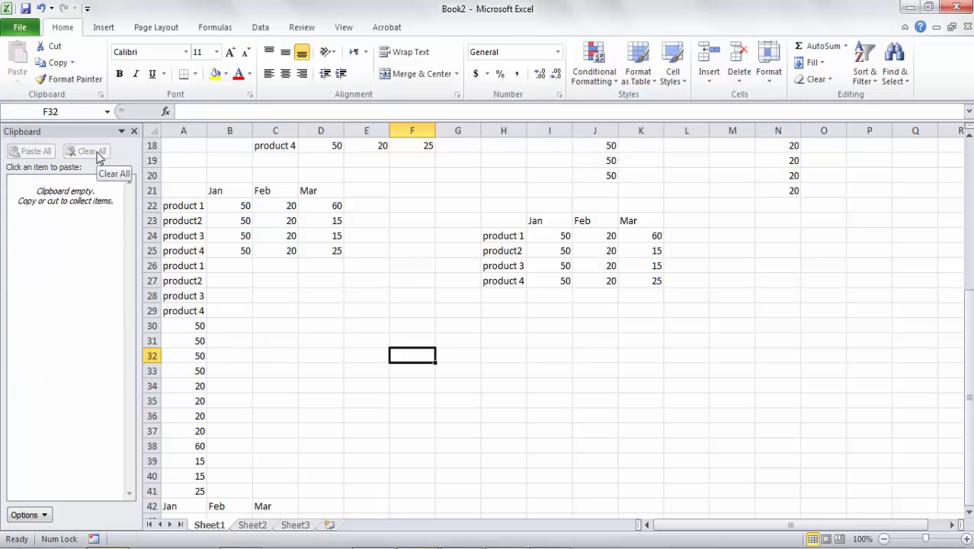
mouse_move(61, 254)
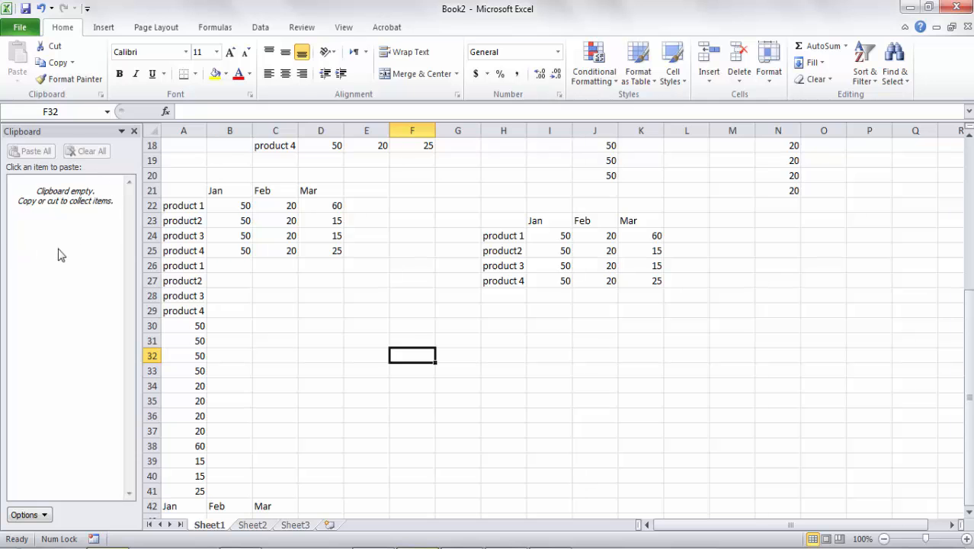